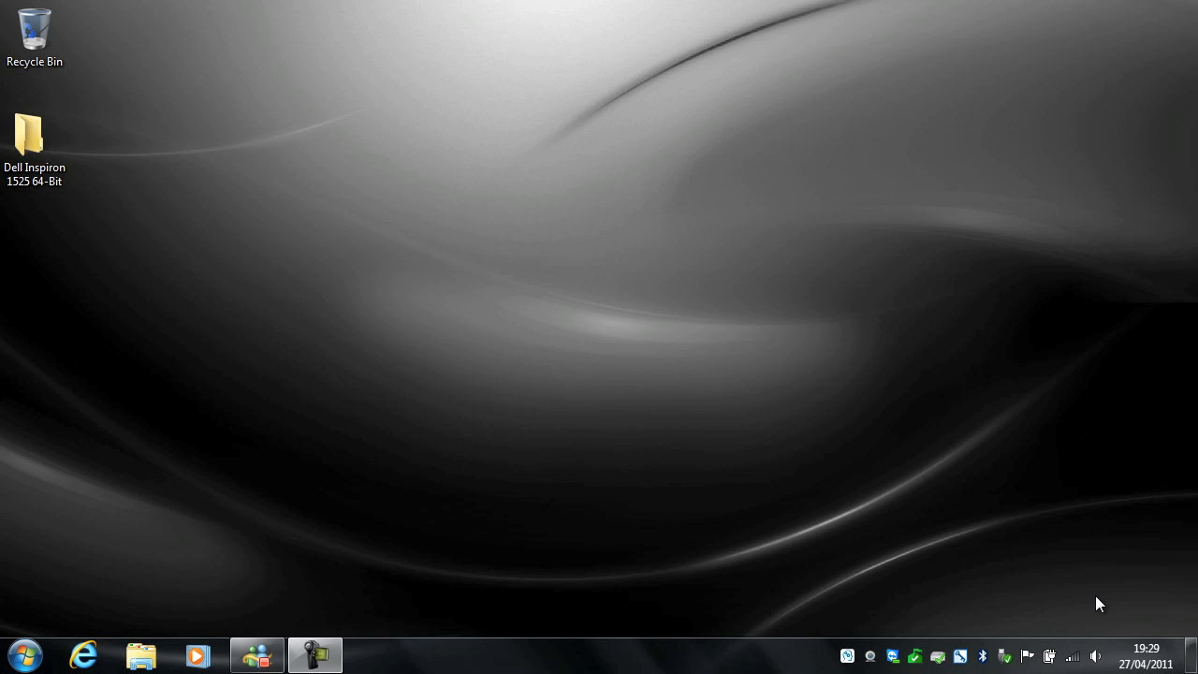
mouse_move(1062, 472)
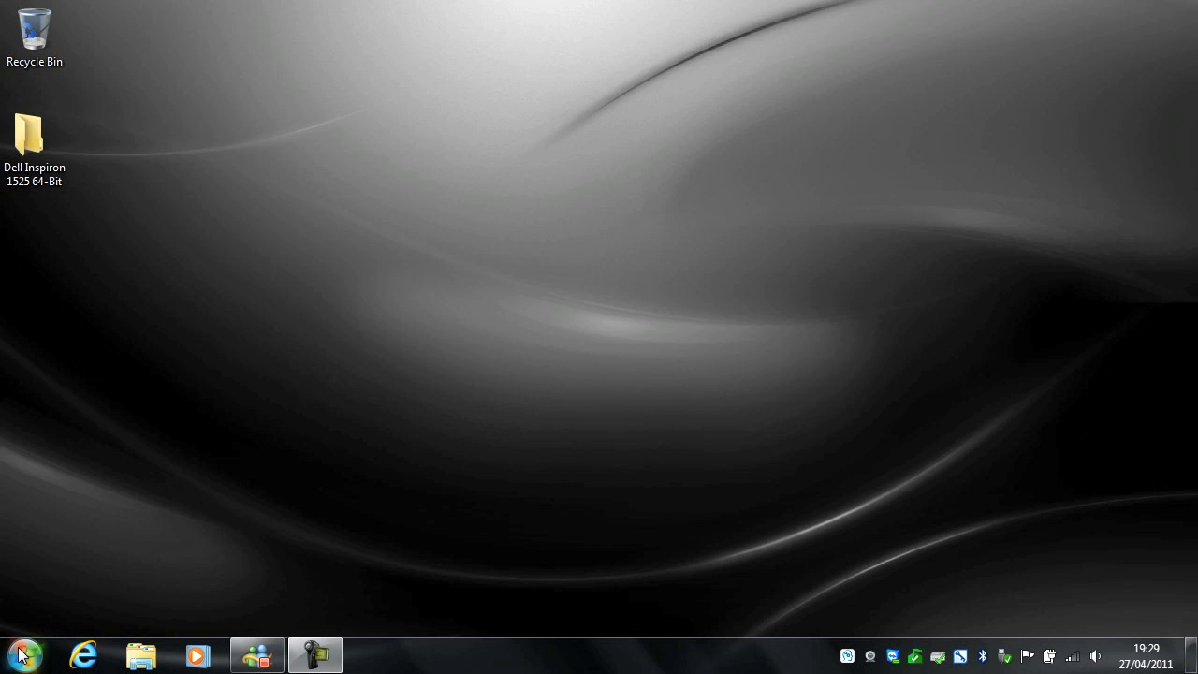
Launch Command Prompt by searching 'cmd' from the Windows 7 Start menu
click(23, 654)
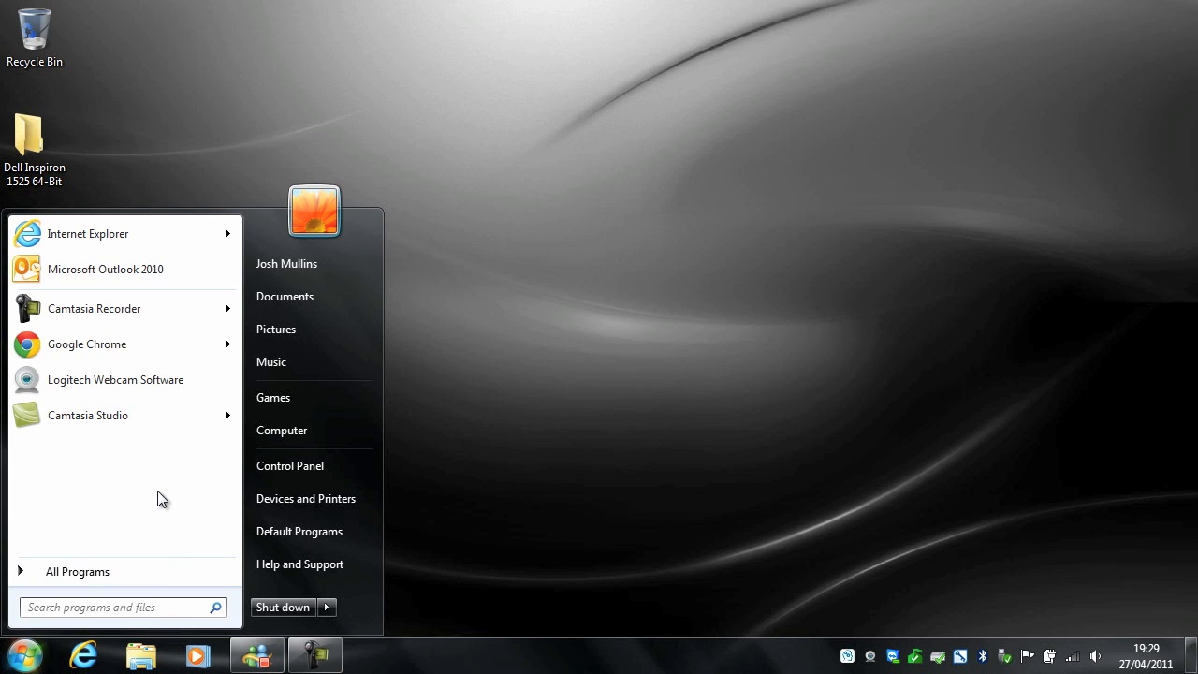
text(cmd)
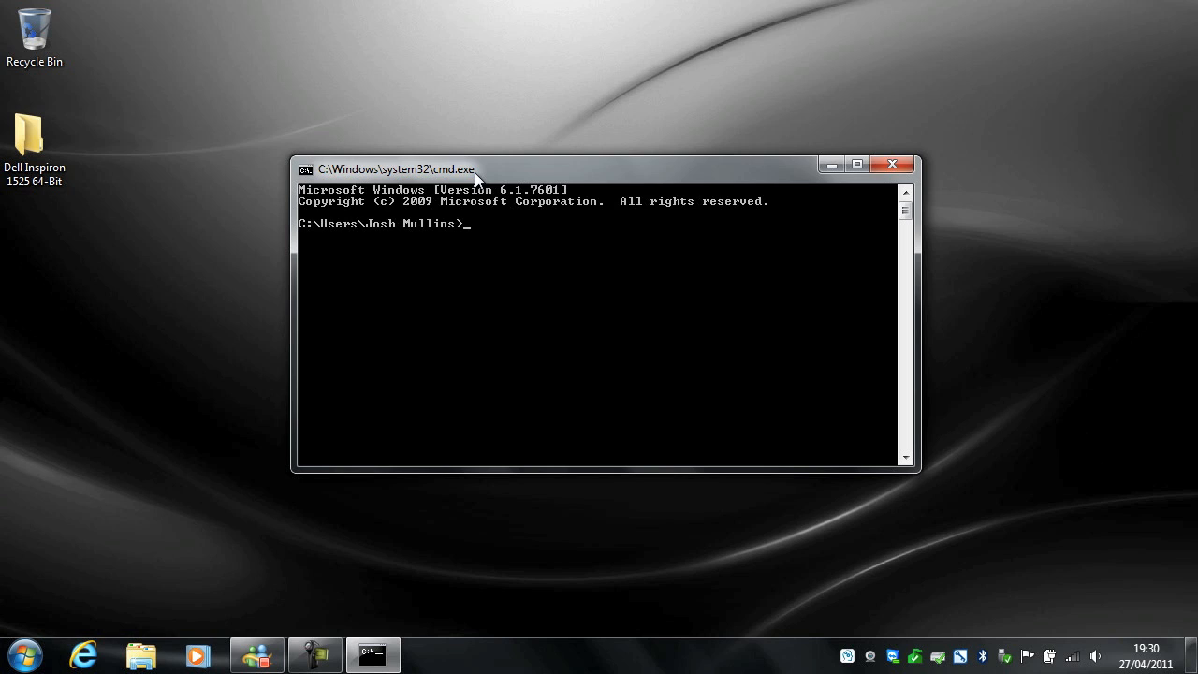
Start an xcopy command with source F:\Applications\ccsetup303.exe
text(xcopy)
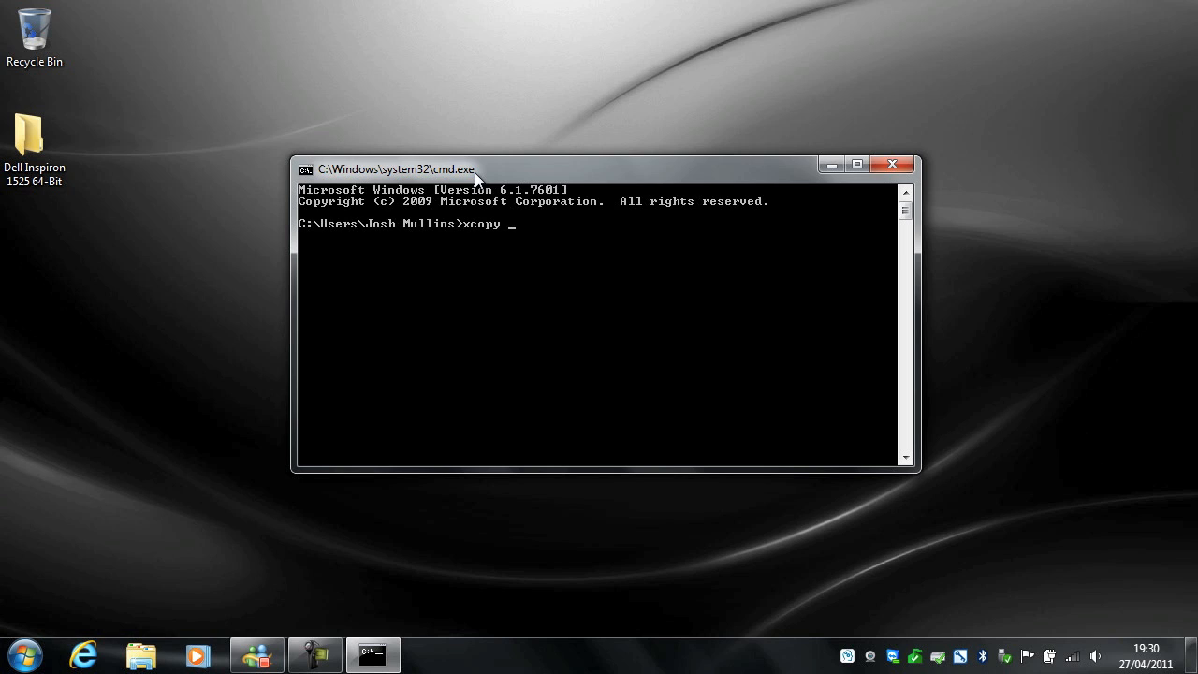
text(")
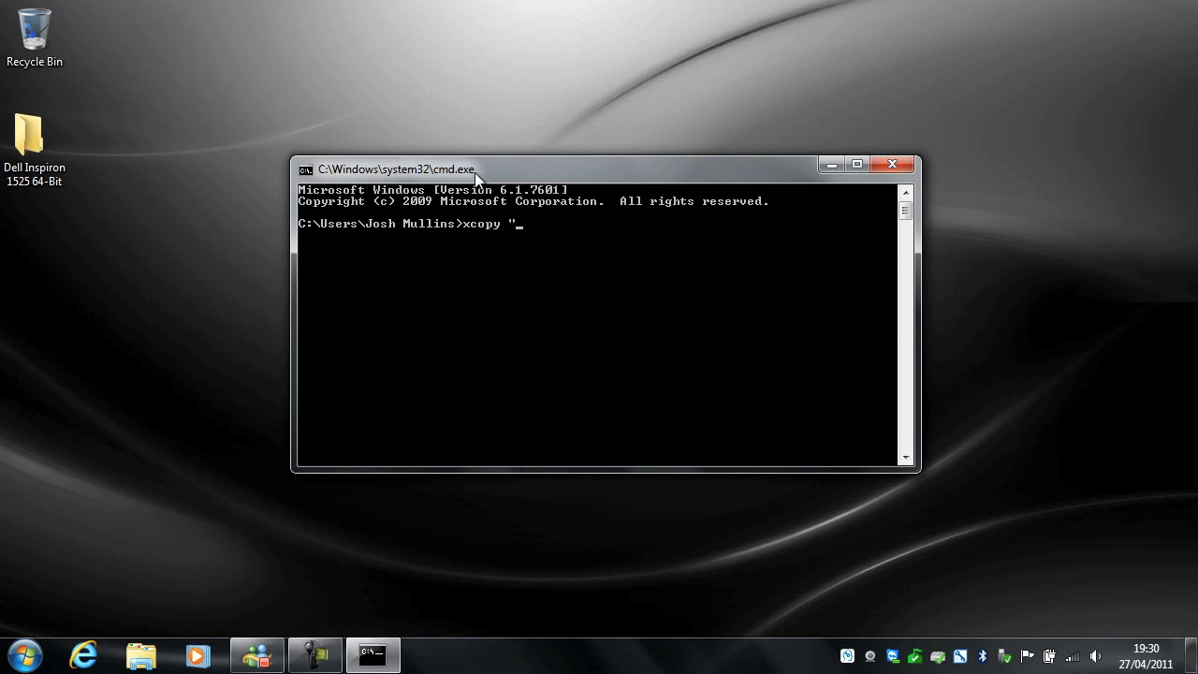
key(backspace)
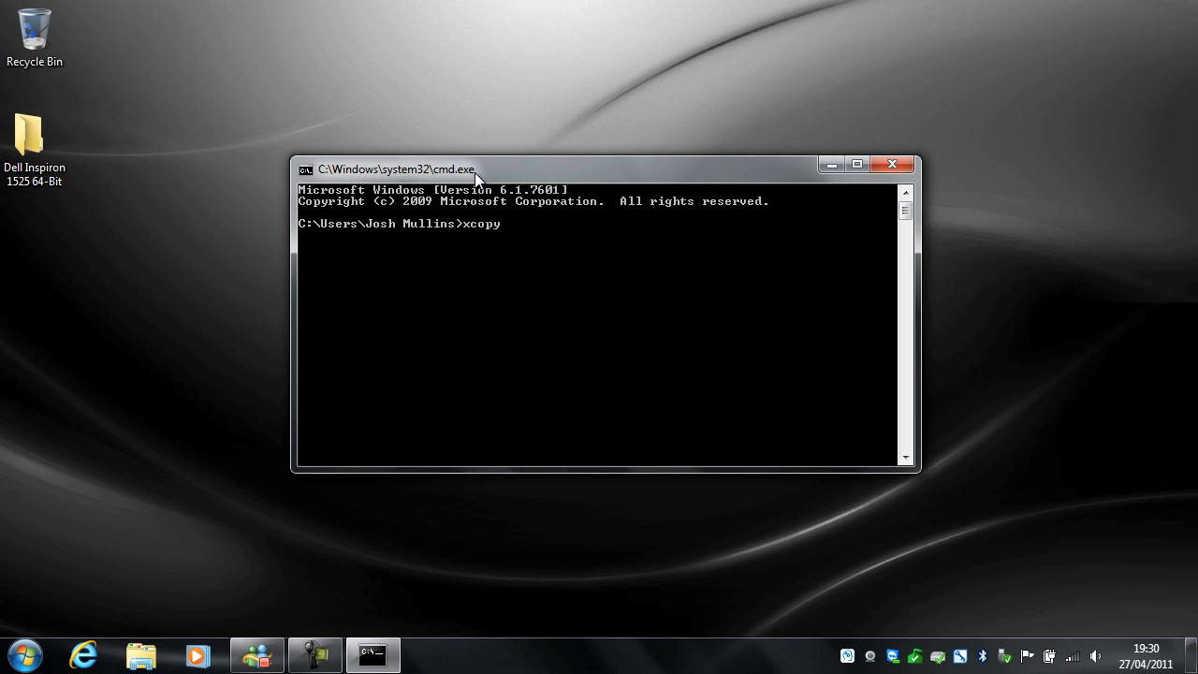
text(F:\)
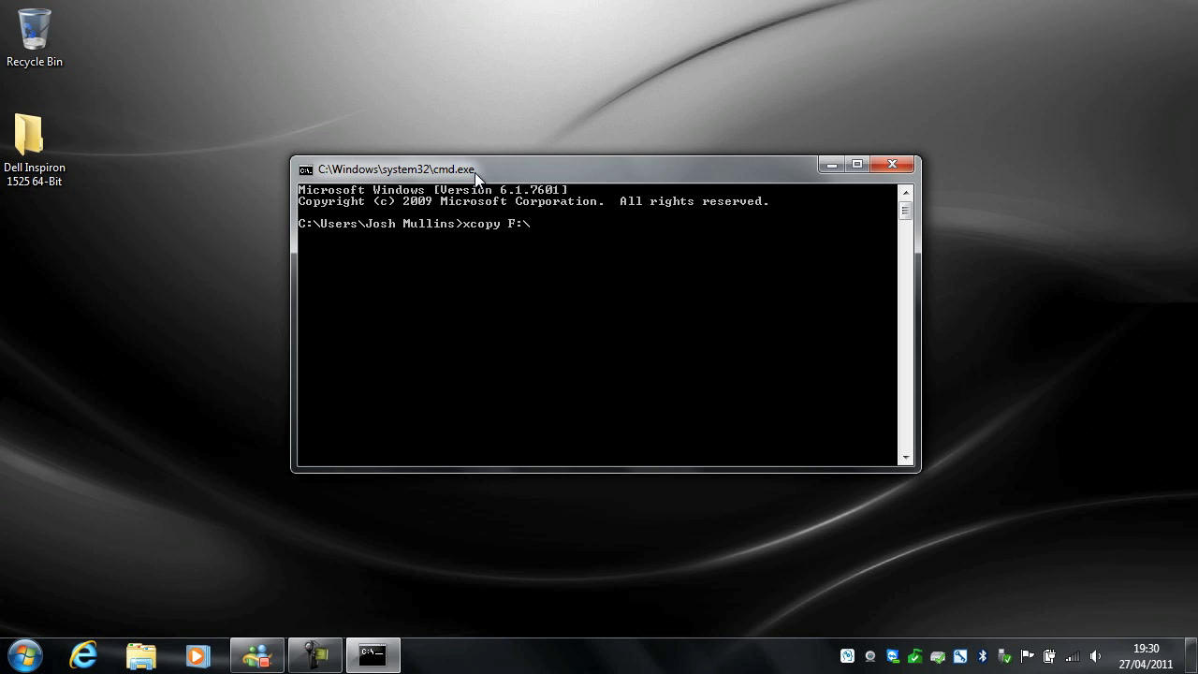
text(App)
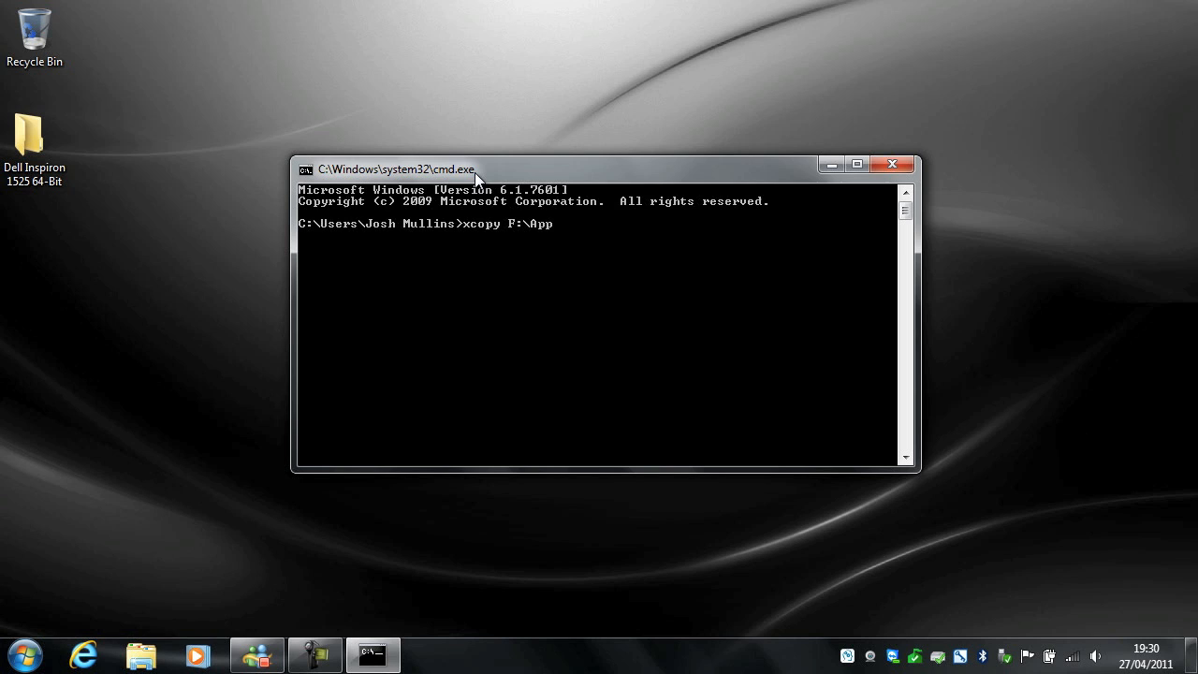
text(lications)
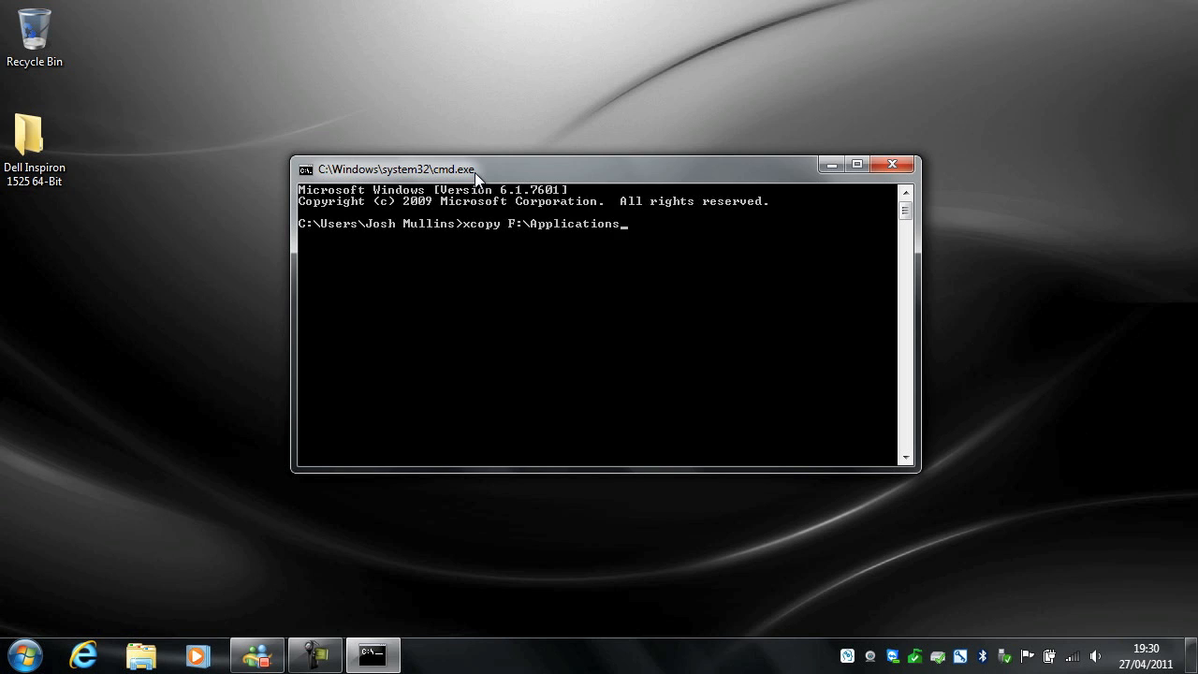
text(\c)
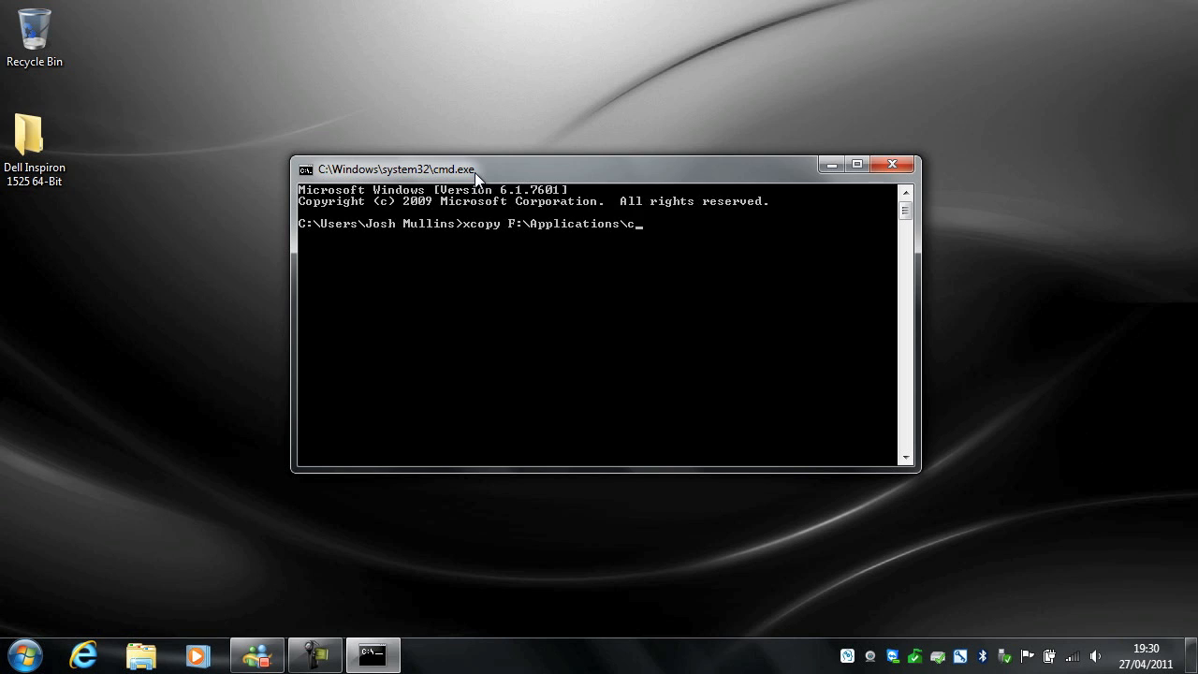
text(csetup303.exe)
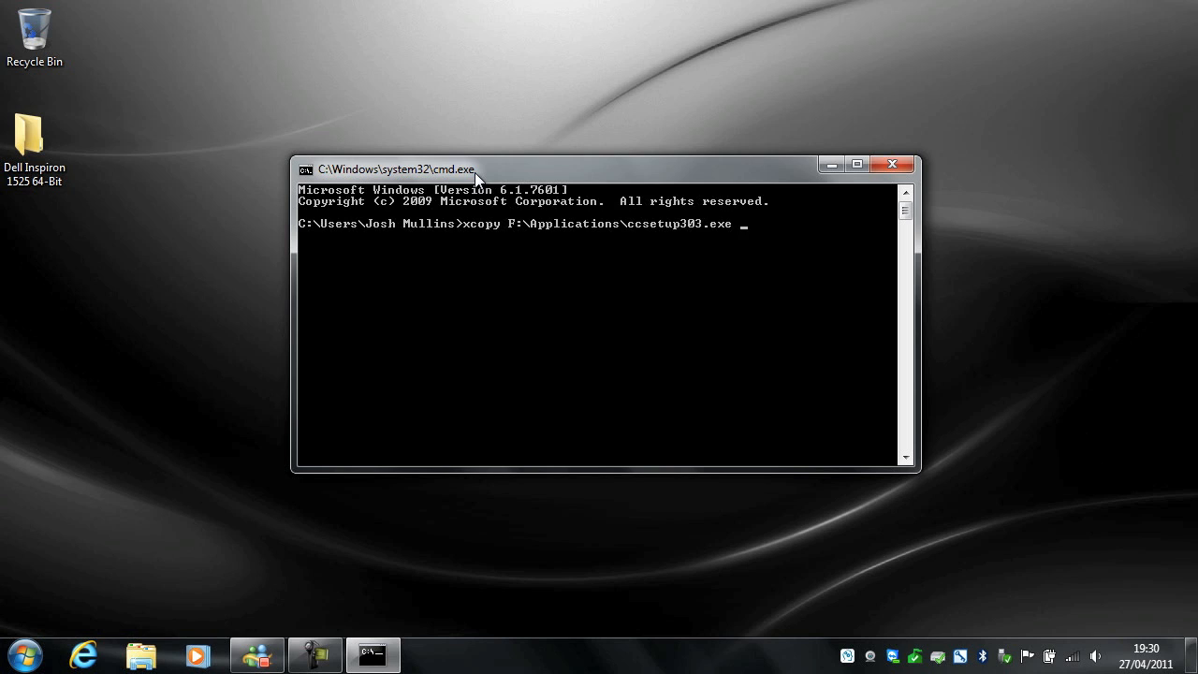
Add the quoted destination "C:\Users\Josh Mullins\Desktop" to the command
text(")
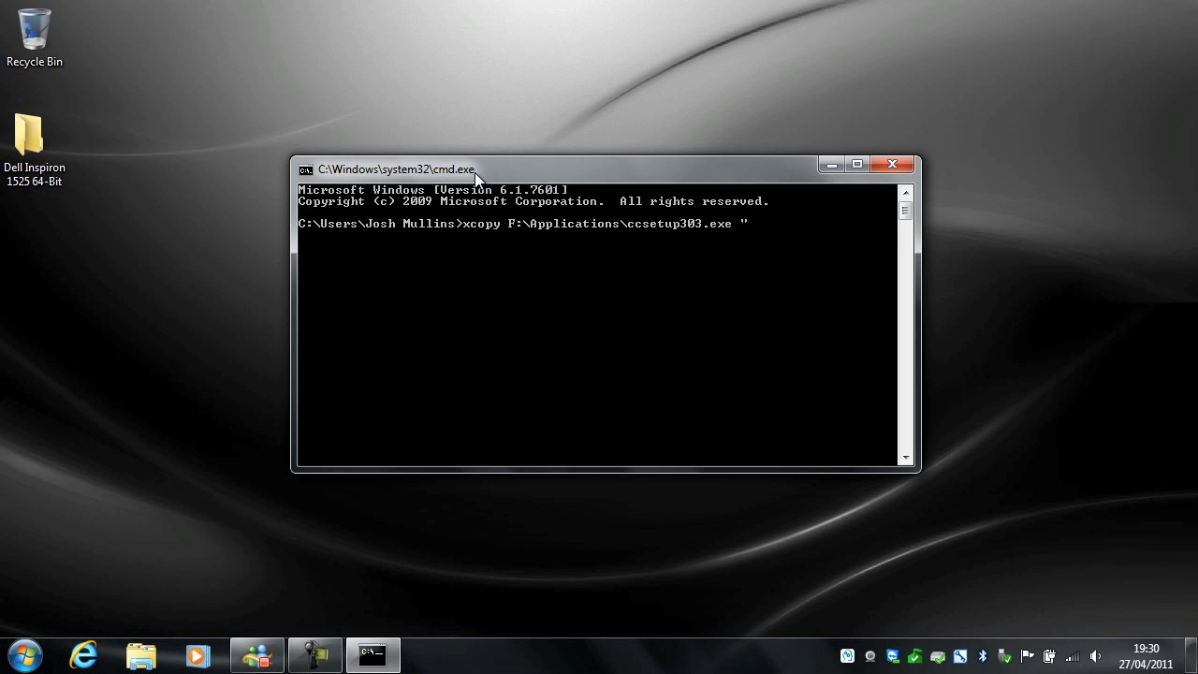
text(C:\)
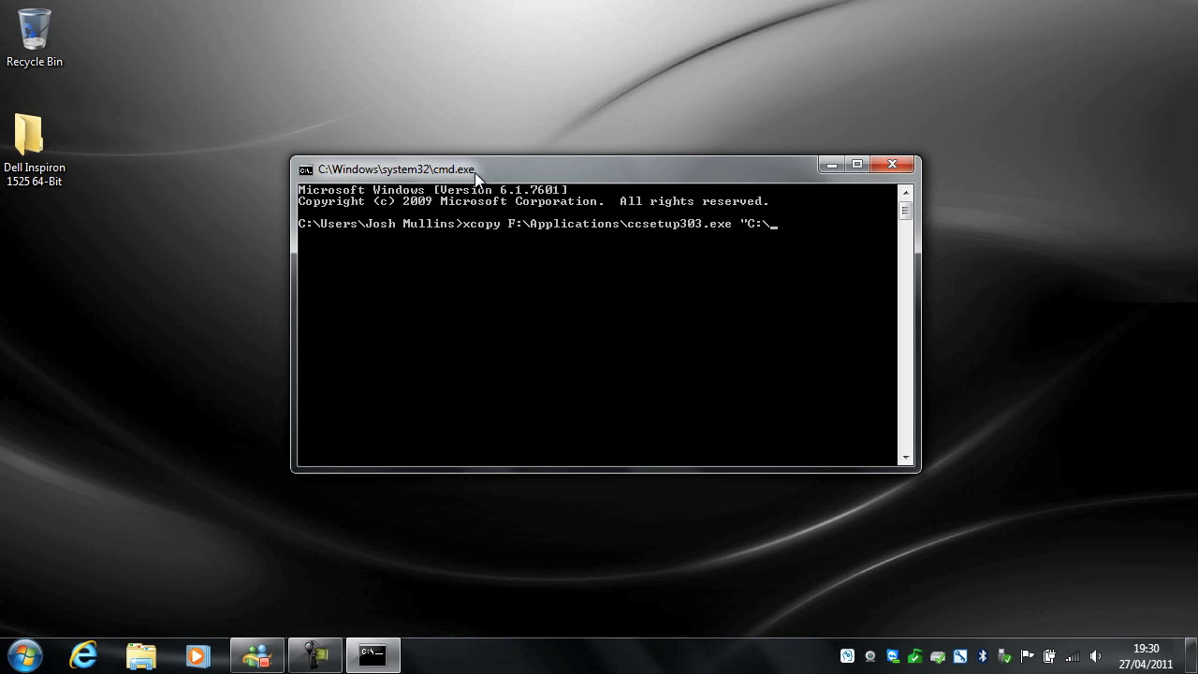
text(User)
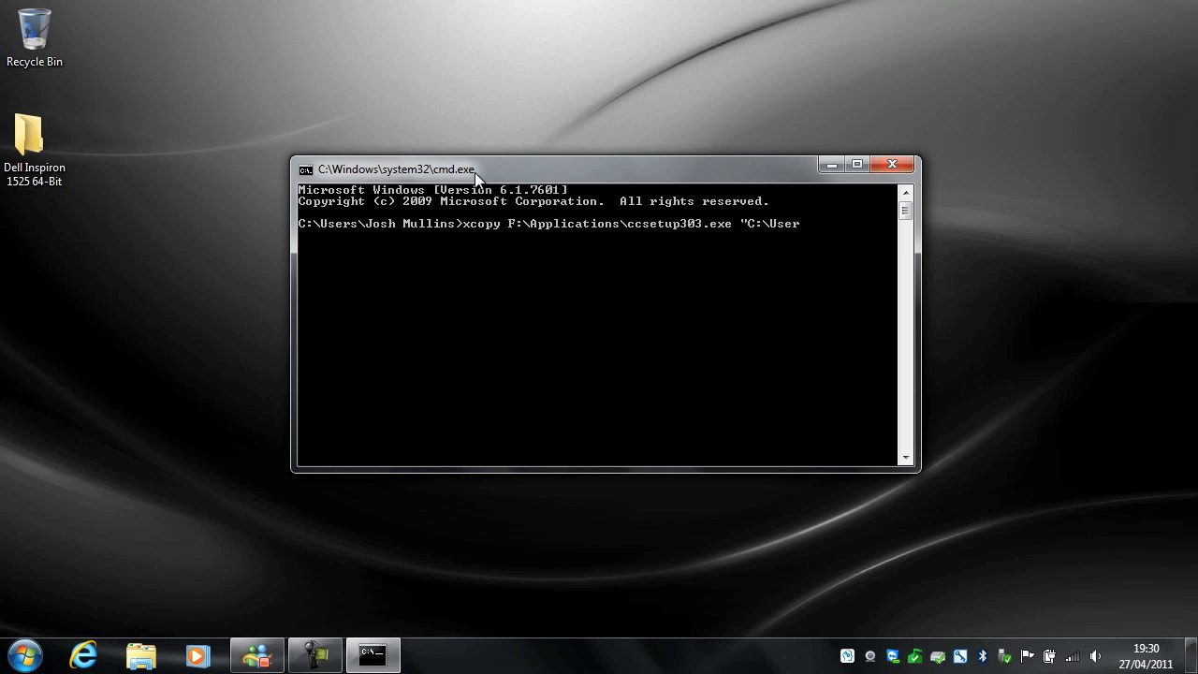
text(s\Josh)
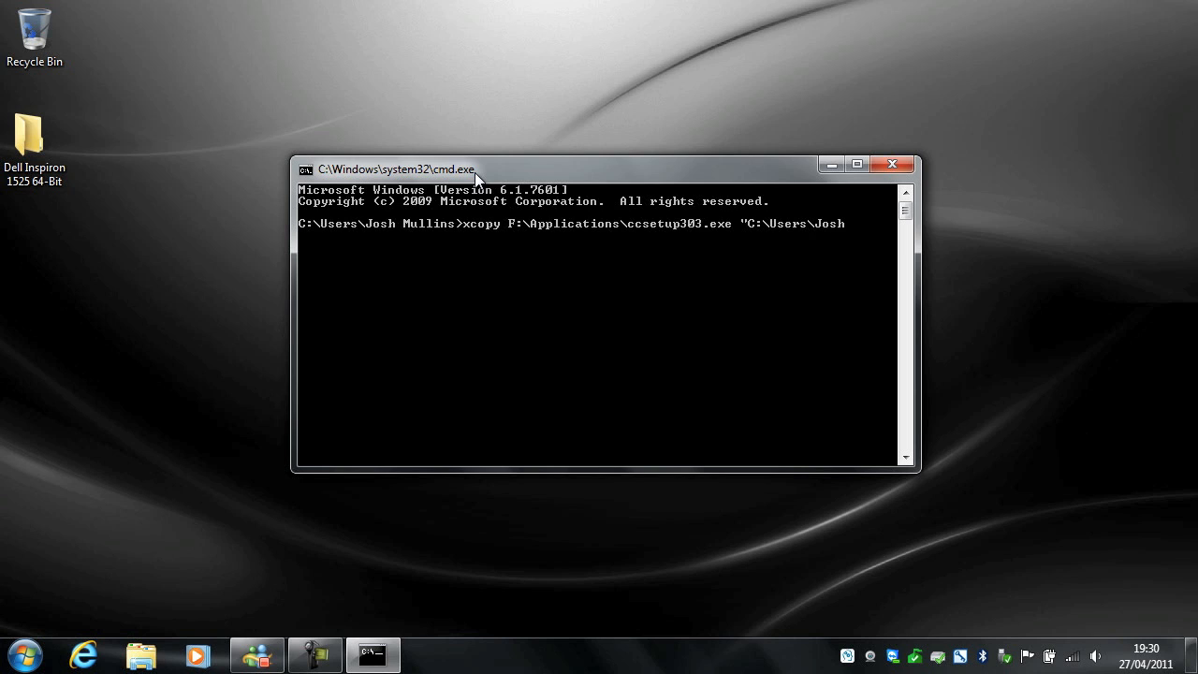
text(Mulli)
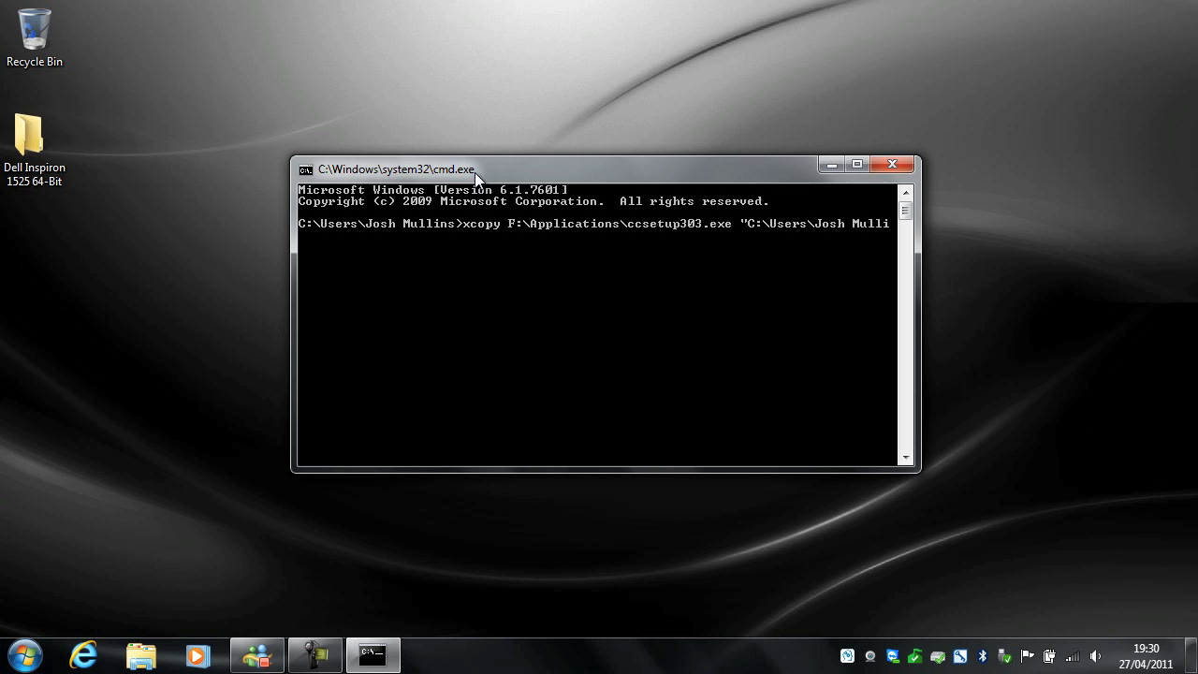
text(s\)
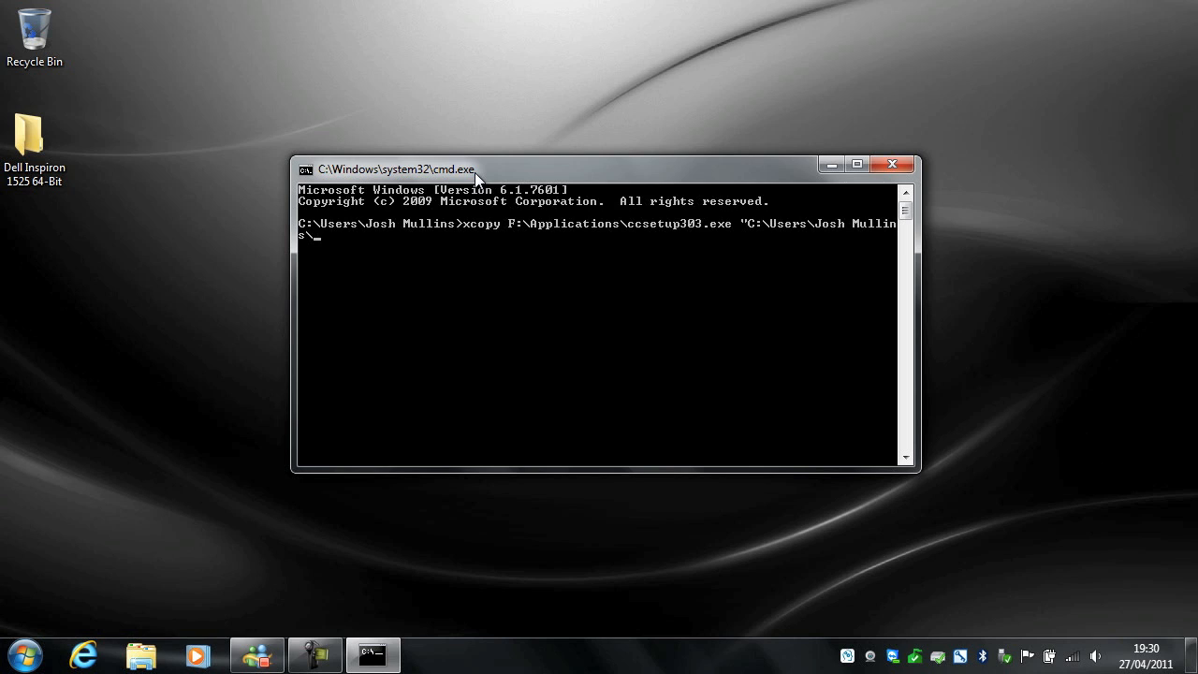
text(Desk)
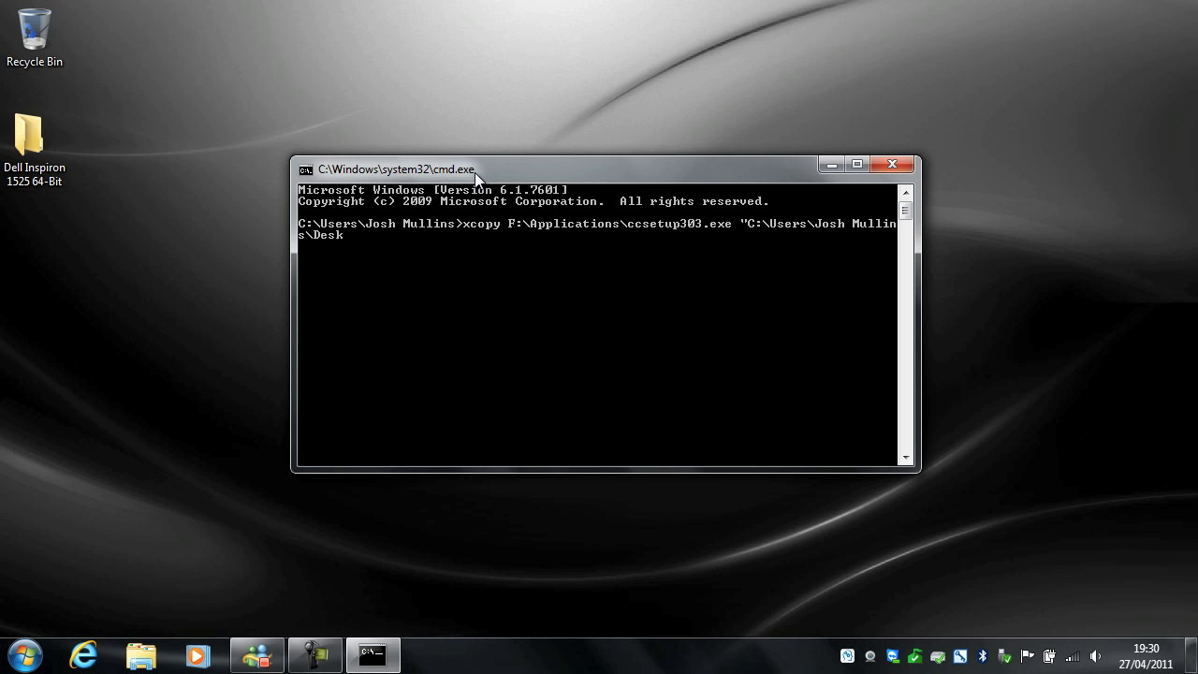
text(top")
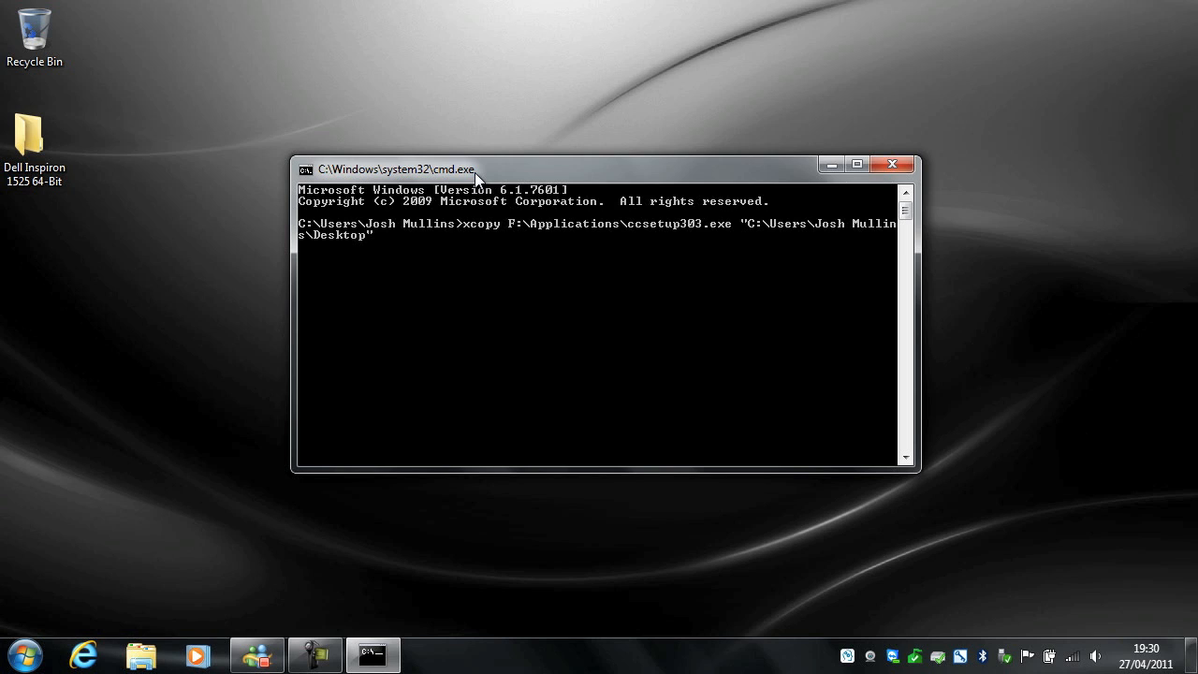
mouse_move(519, 161)
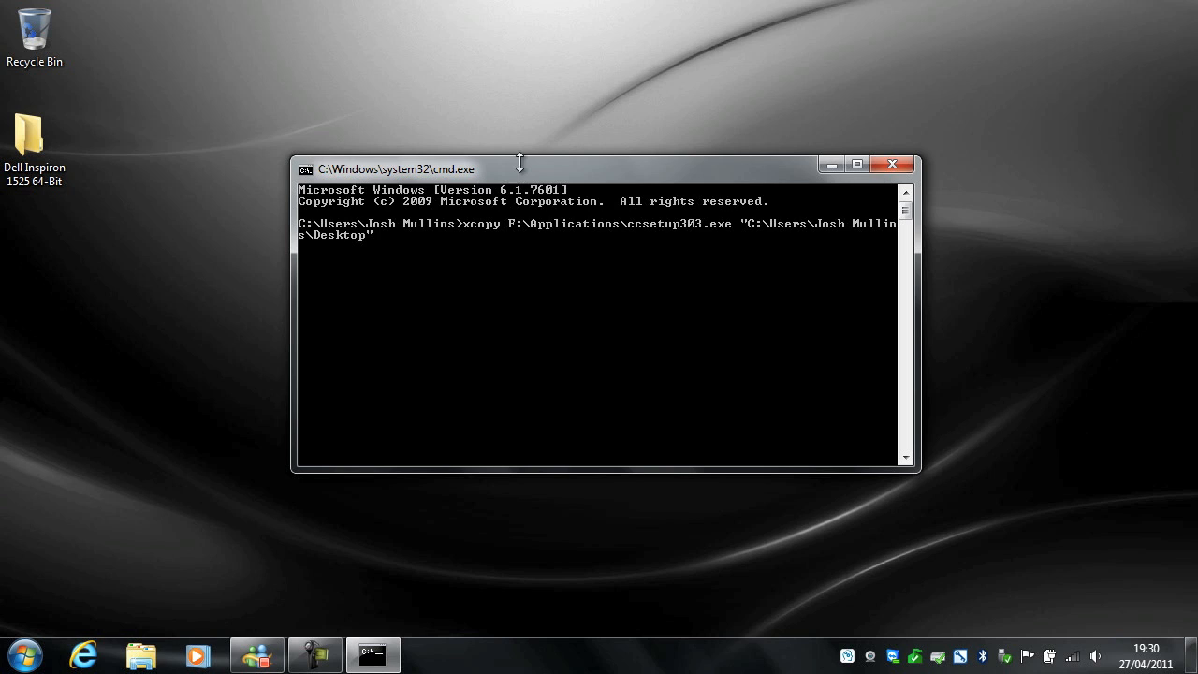
mouse_move(406, 314)
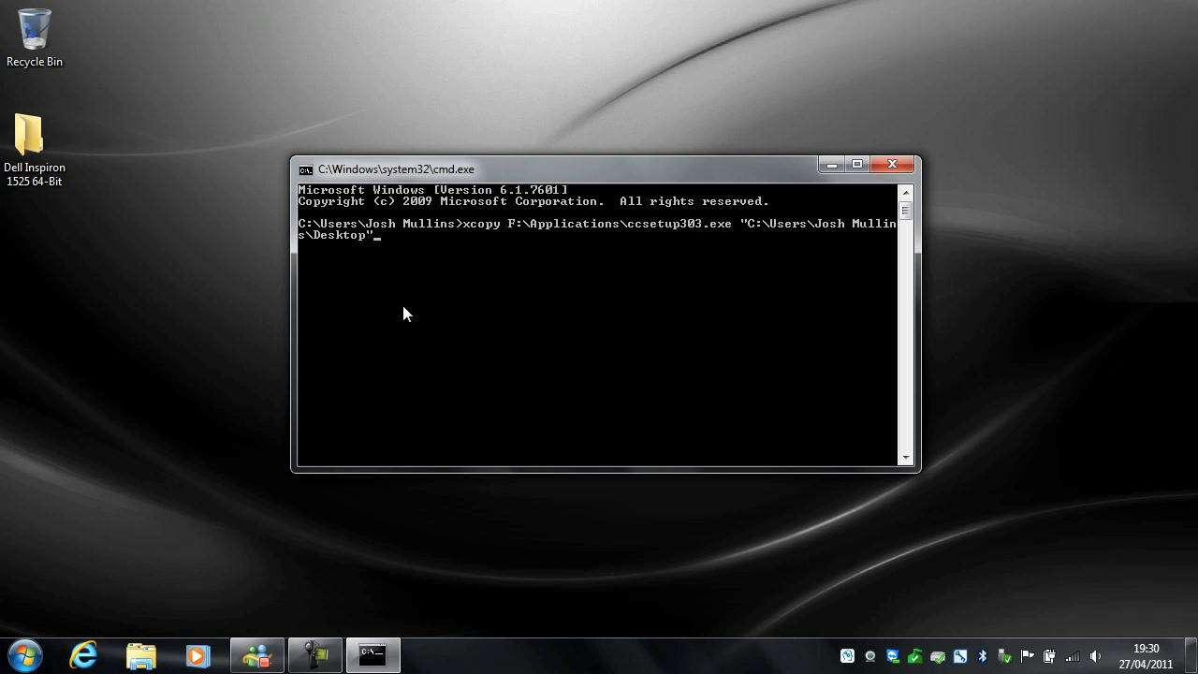
mouse_move(468, 286)
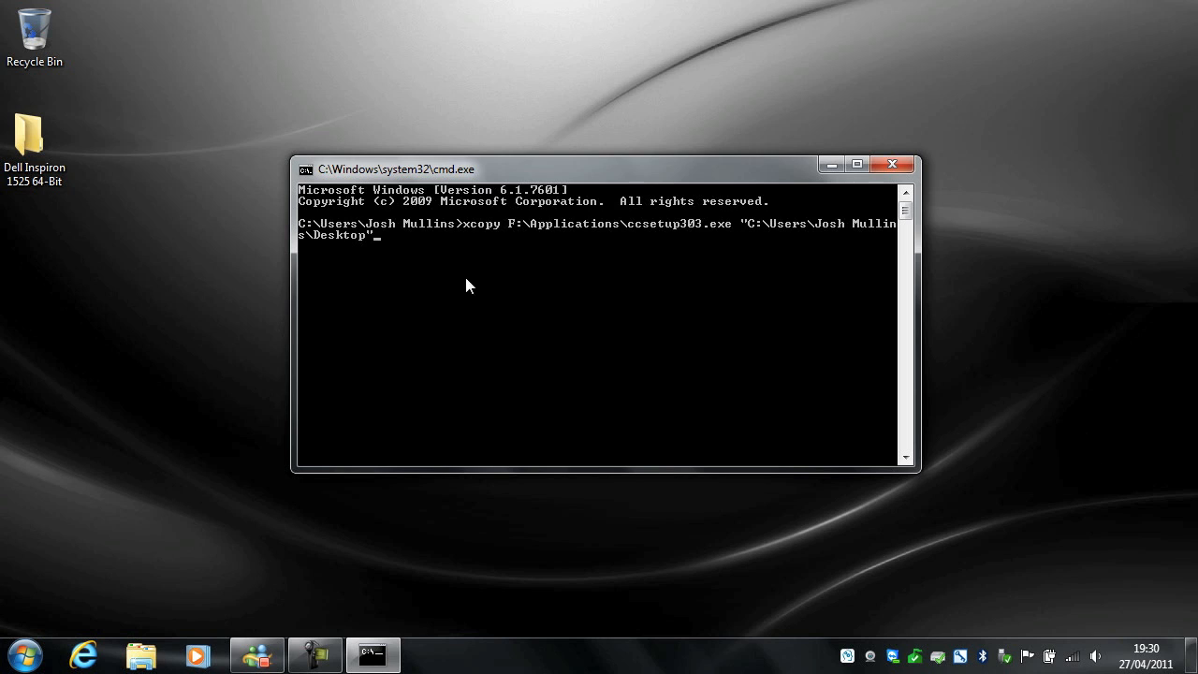
mouse_move(783, 262)
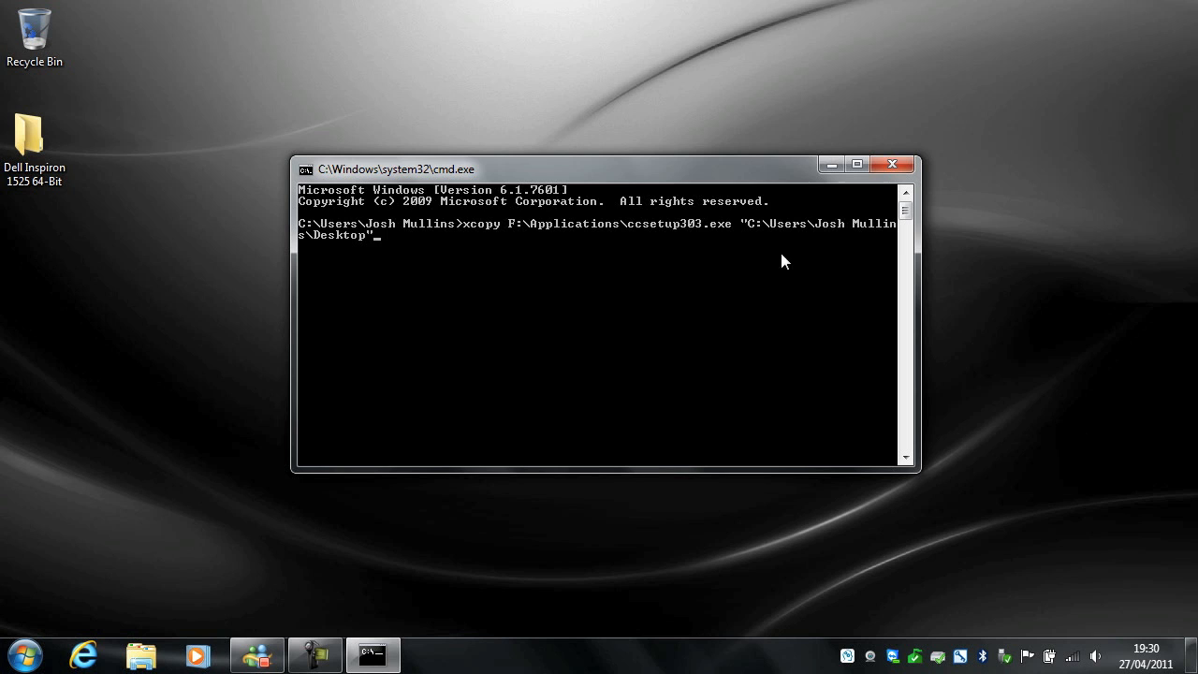
mouse_move(845, 239)
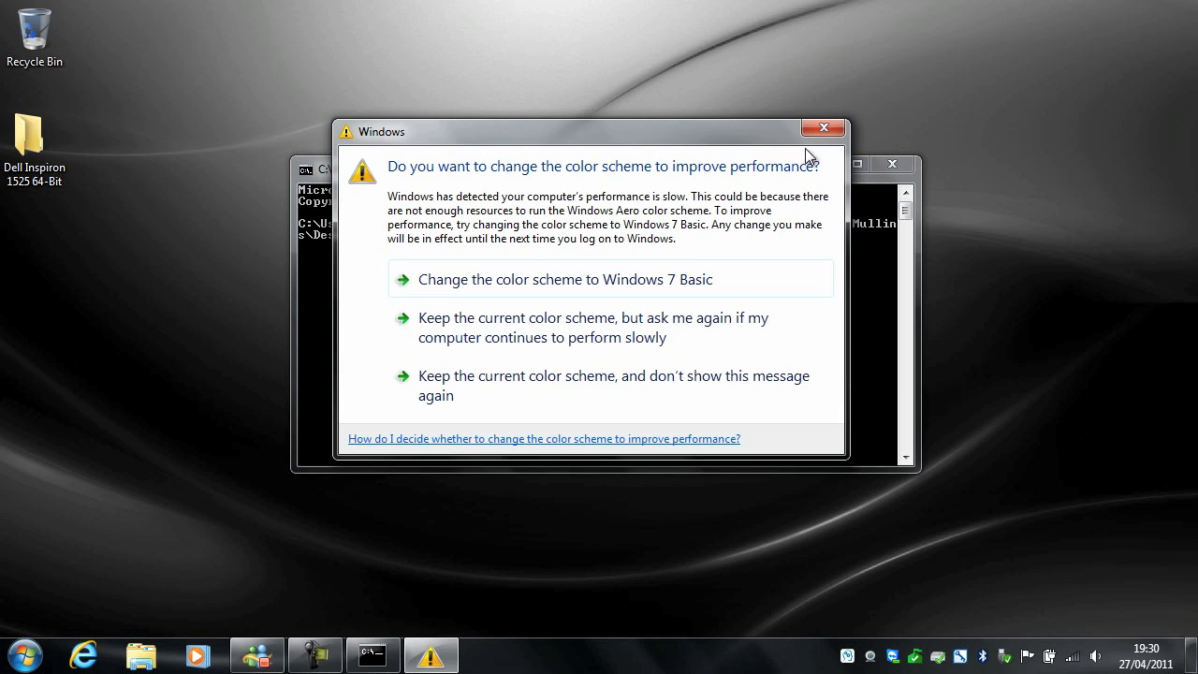
click(822, 127)
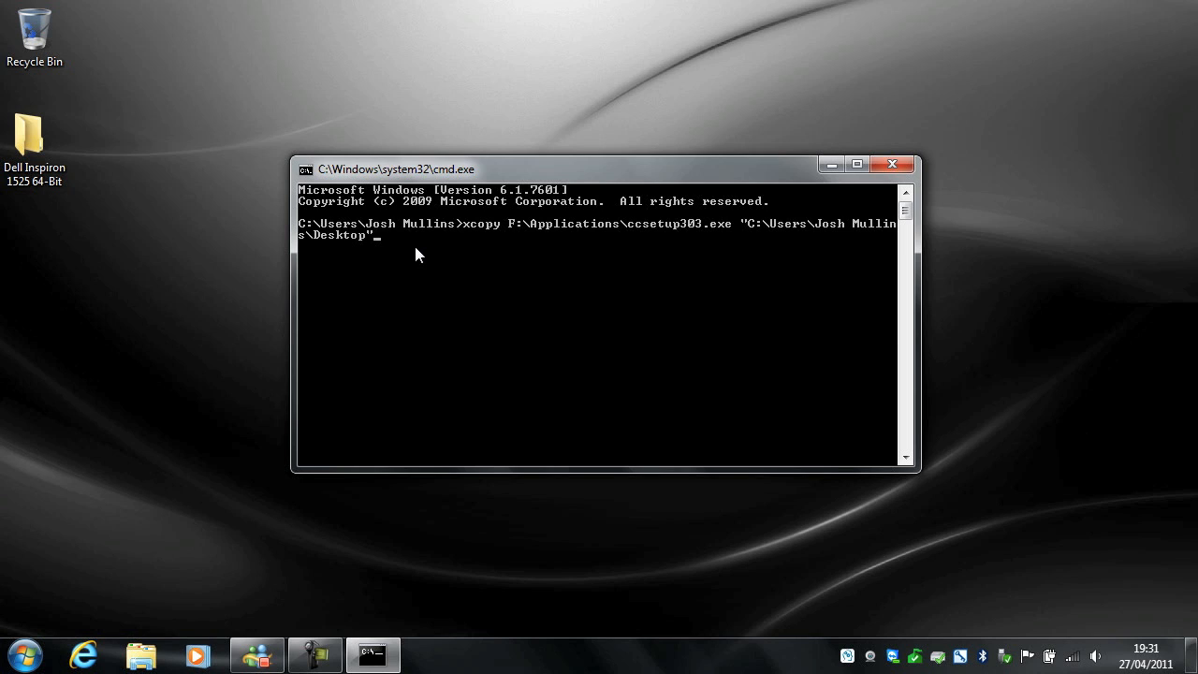
key(Return)
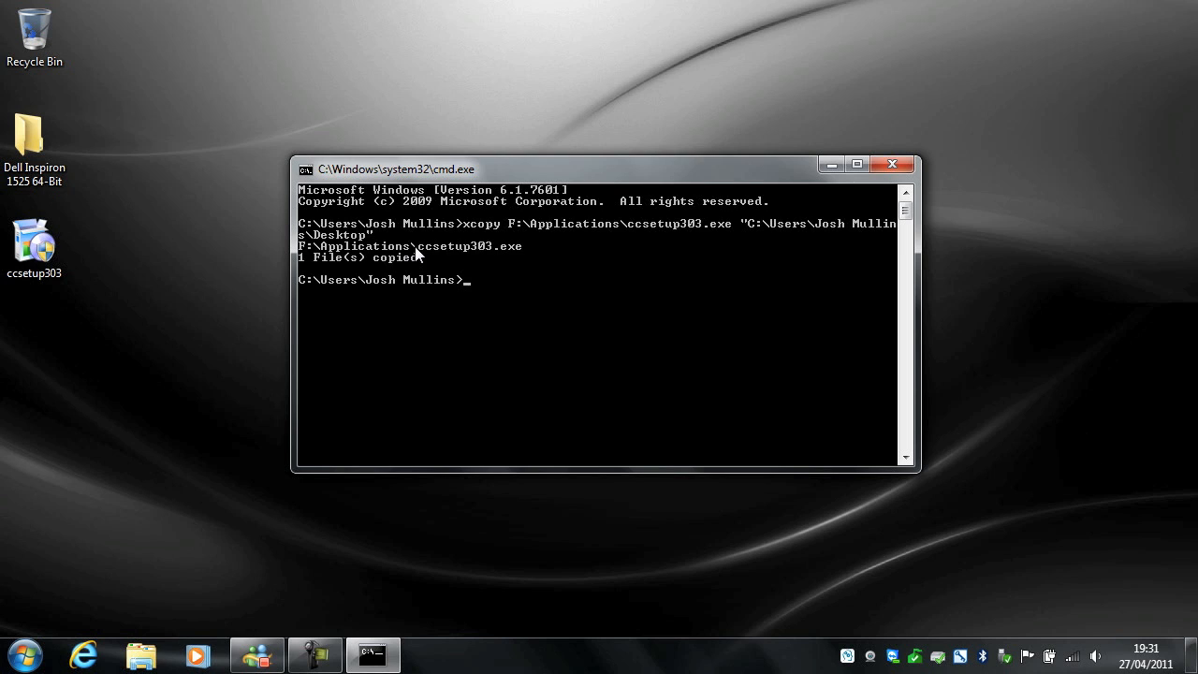
mouse_move(496, 280)
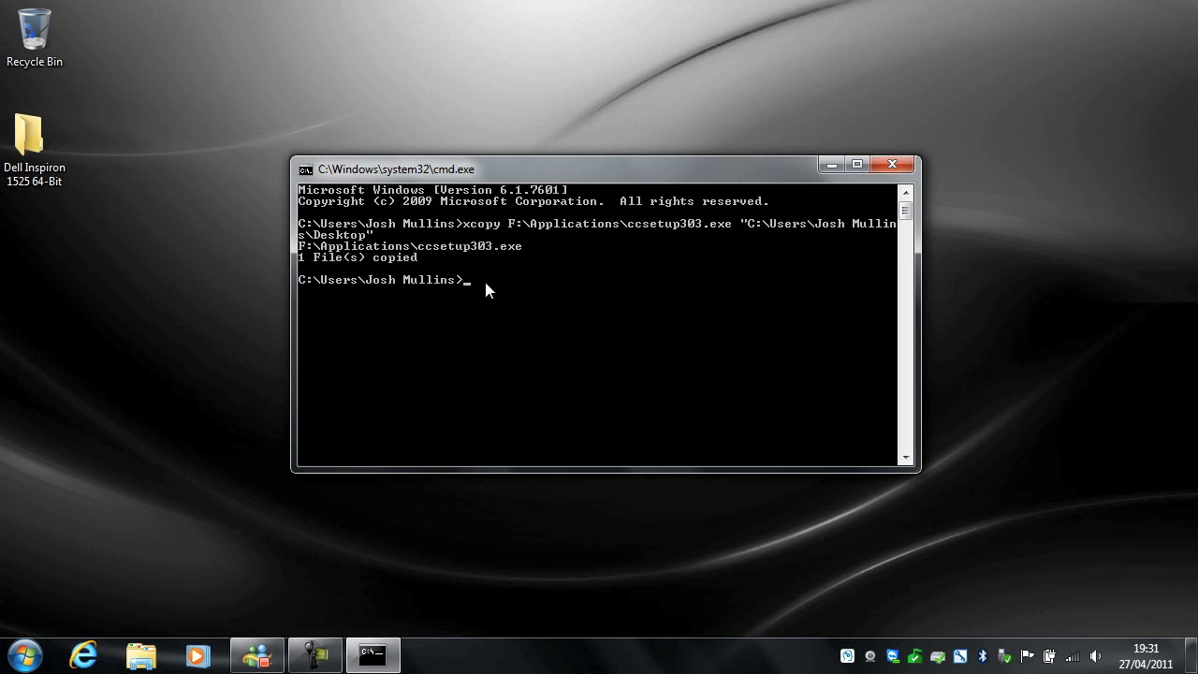
mouse_move(454, 309)
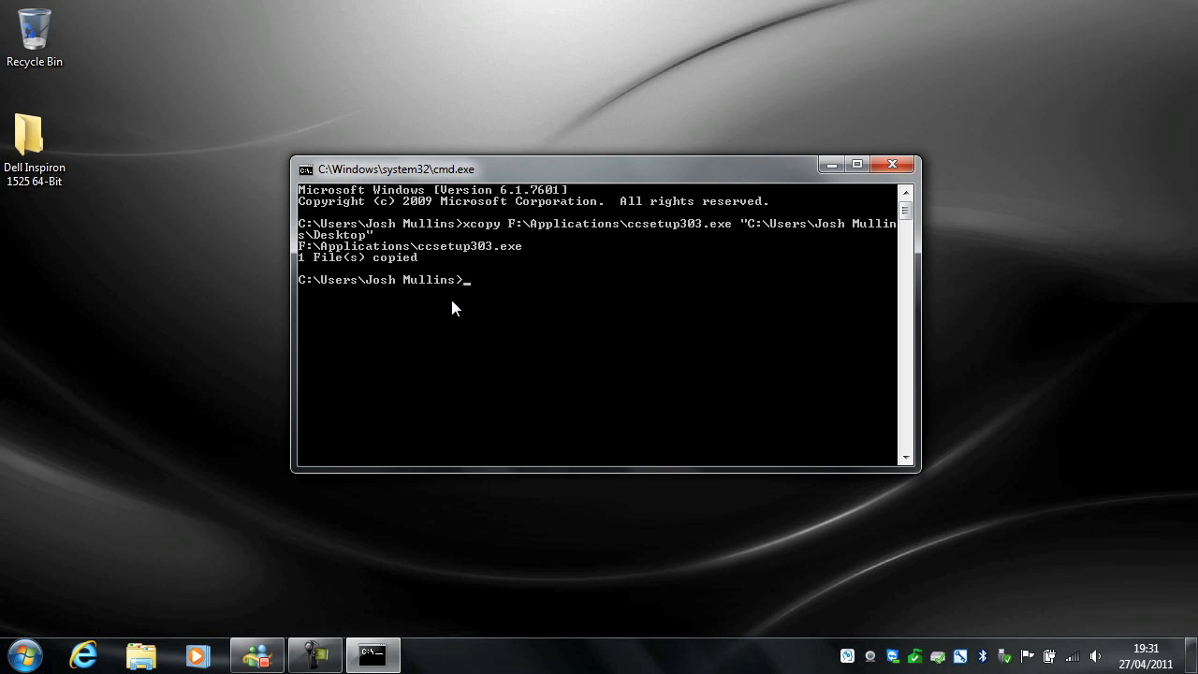
Type xcopy with source "F:\Drivers\Dell Inspiron 1525 64-Bit"
text(xc)
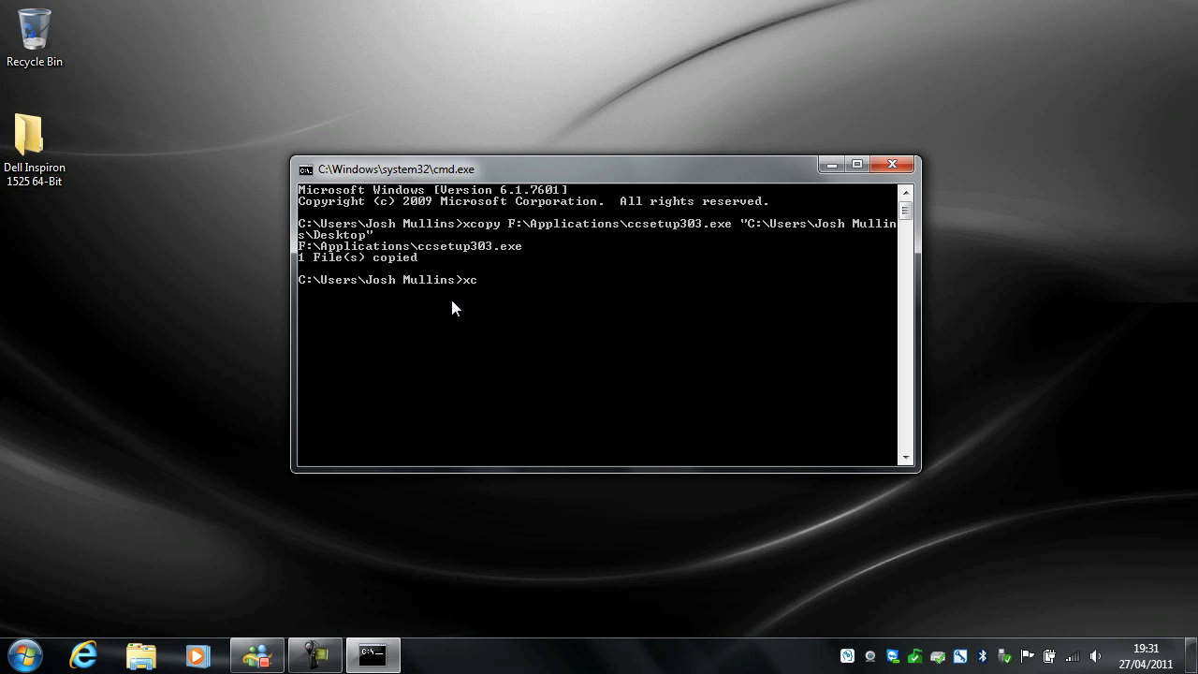
text(opy)
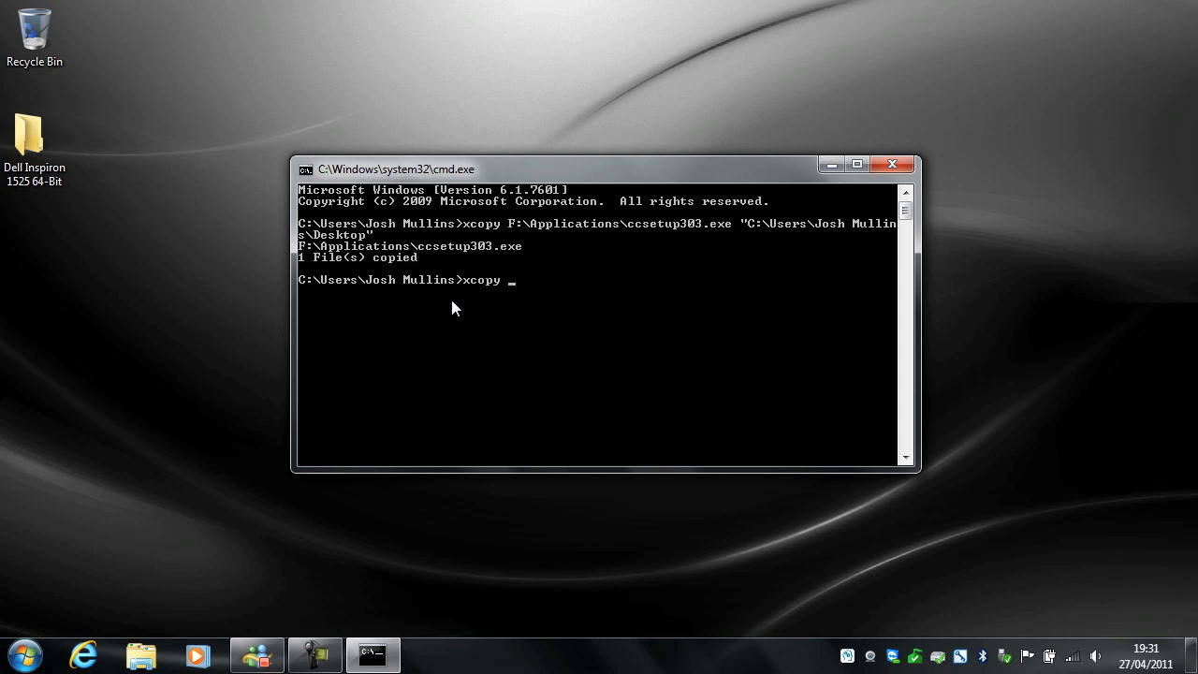
text(")
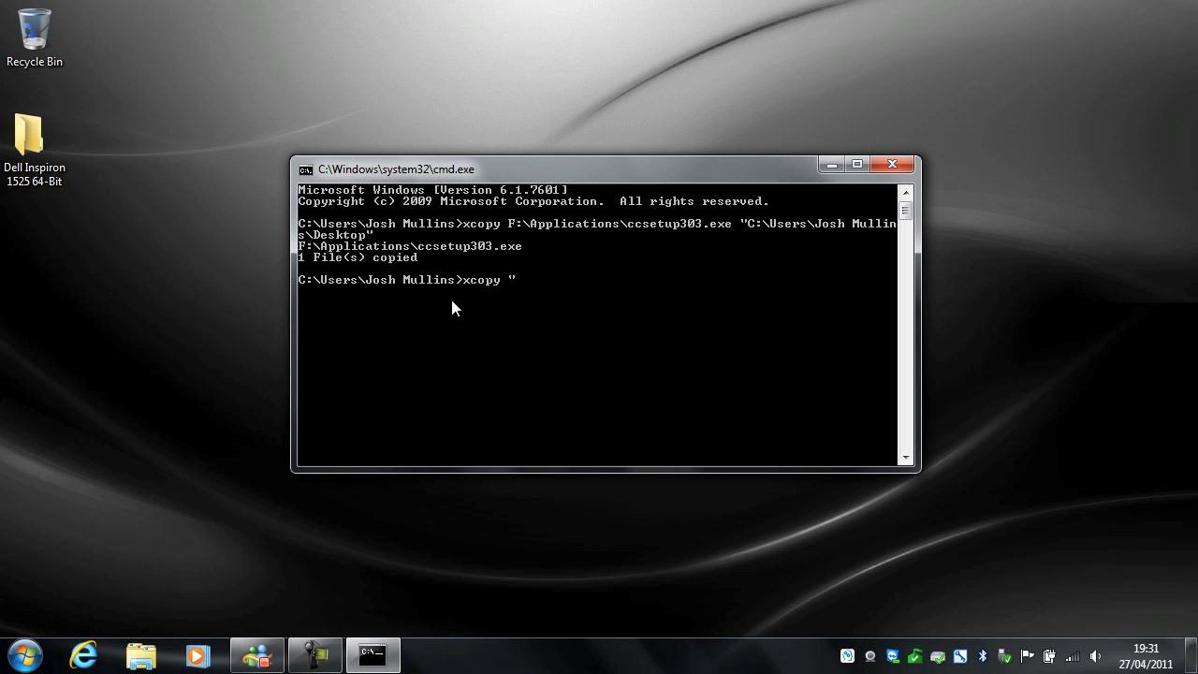
text(F:\)
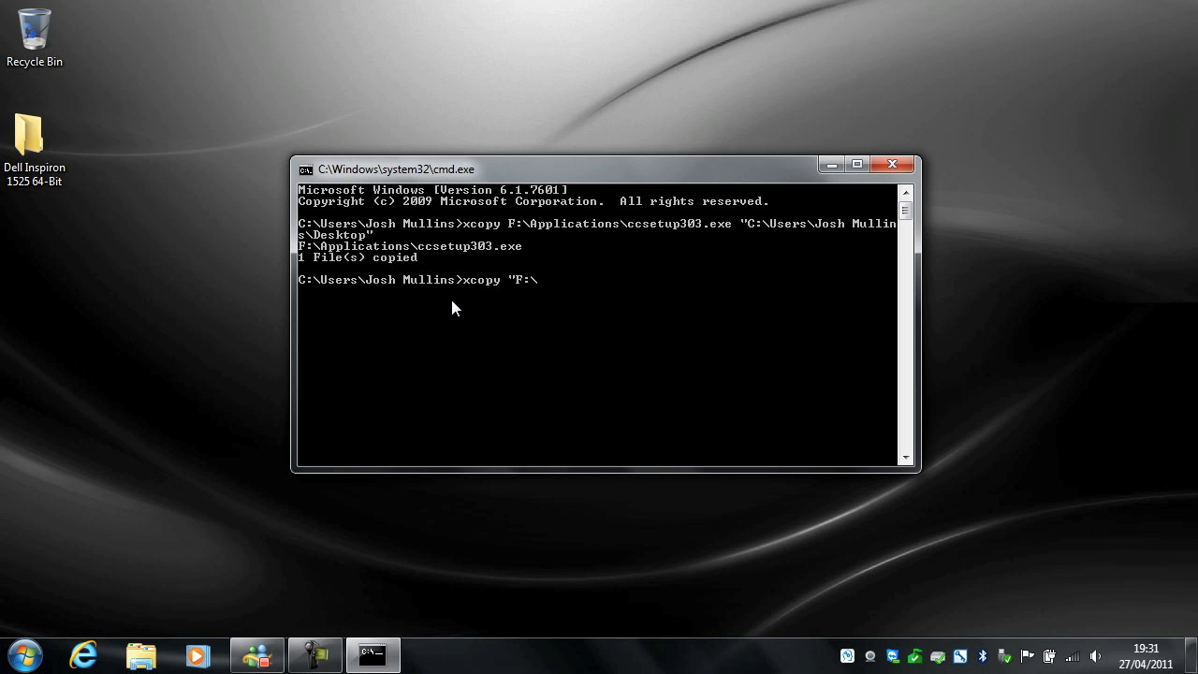
text(Drivers\)
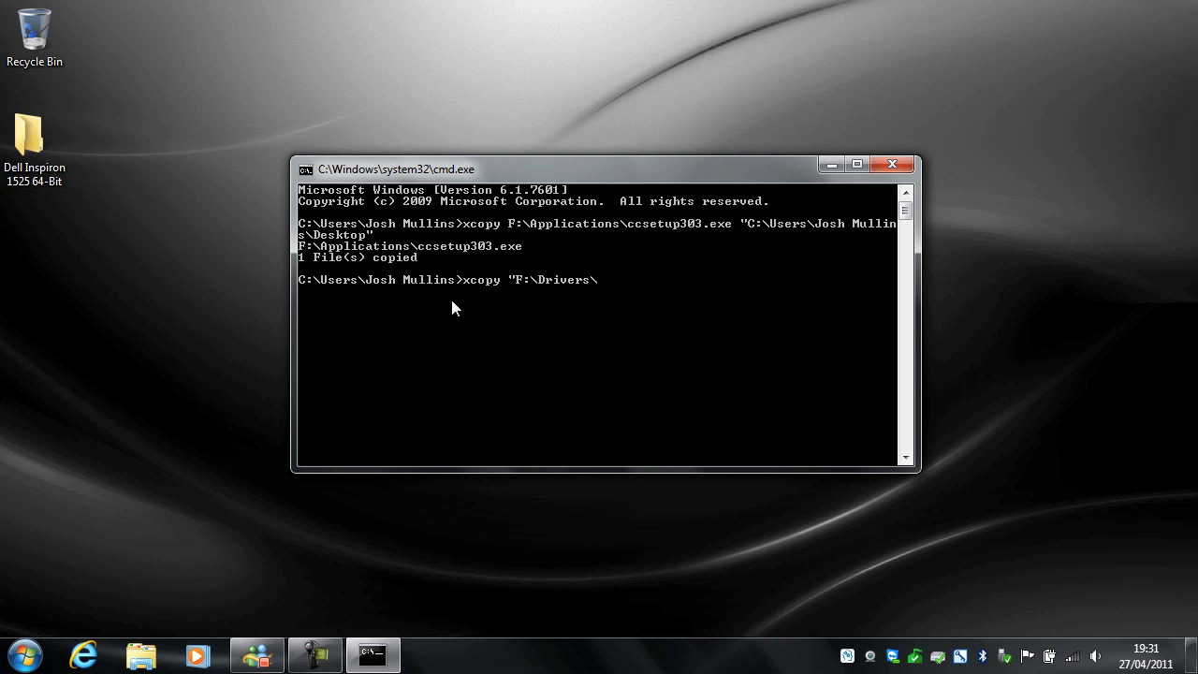
text(Dell Insp)
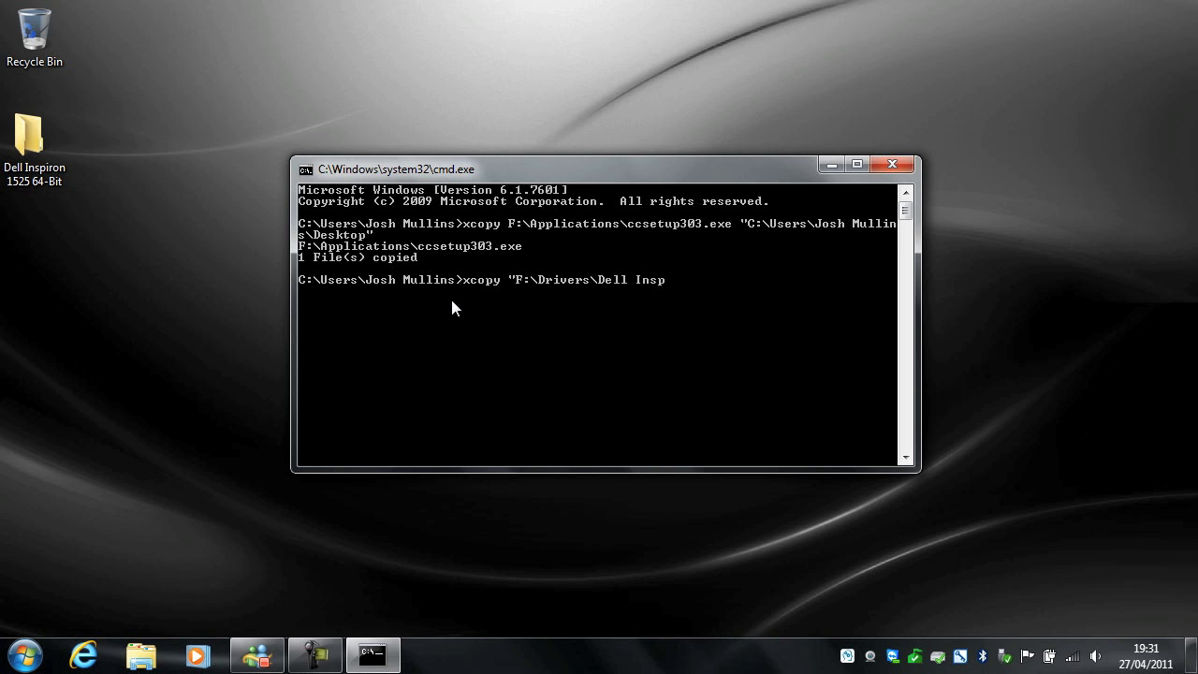
text(iron)
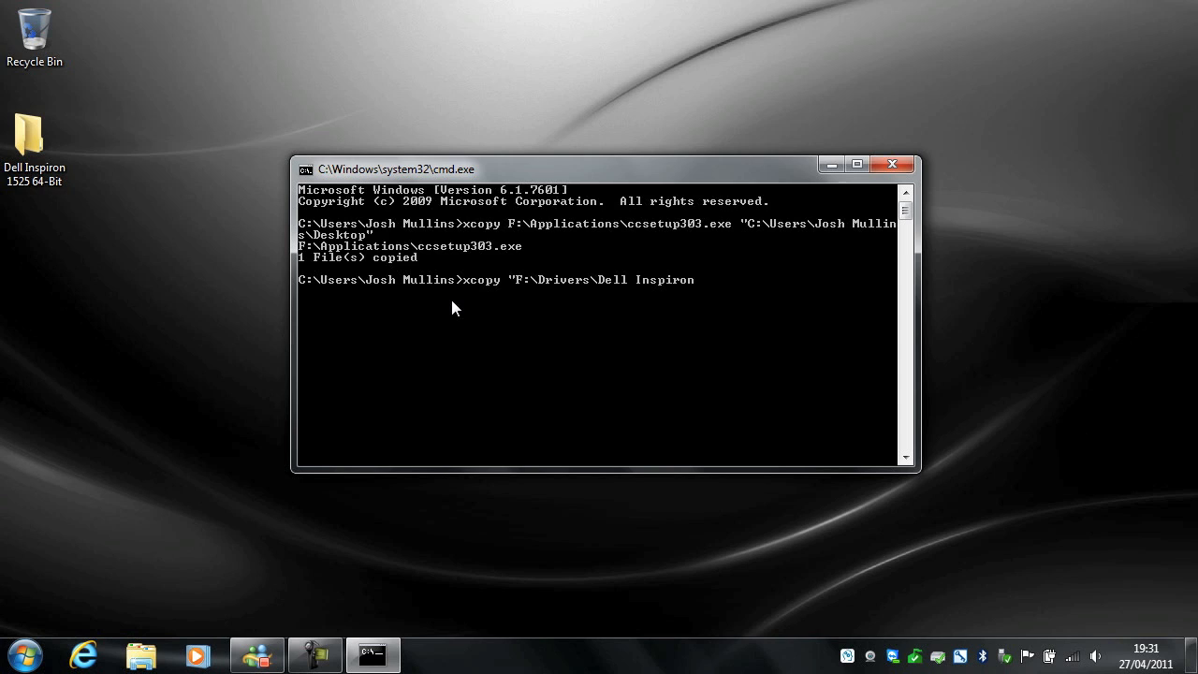
text(15)
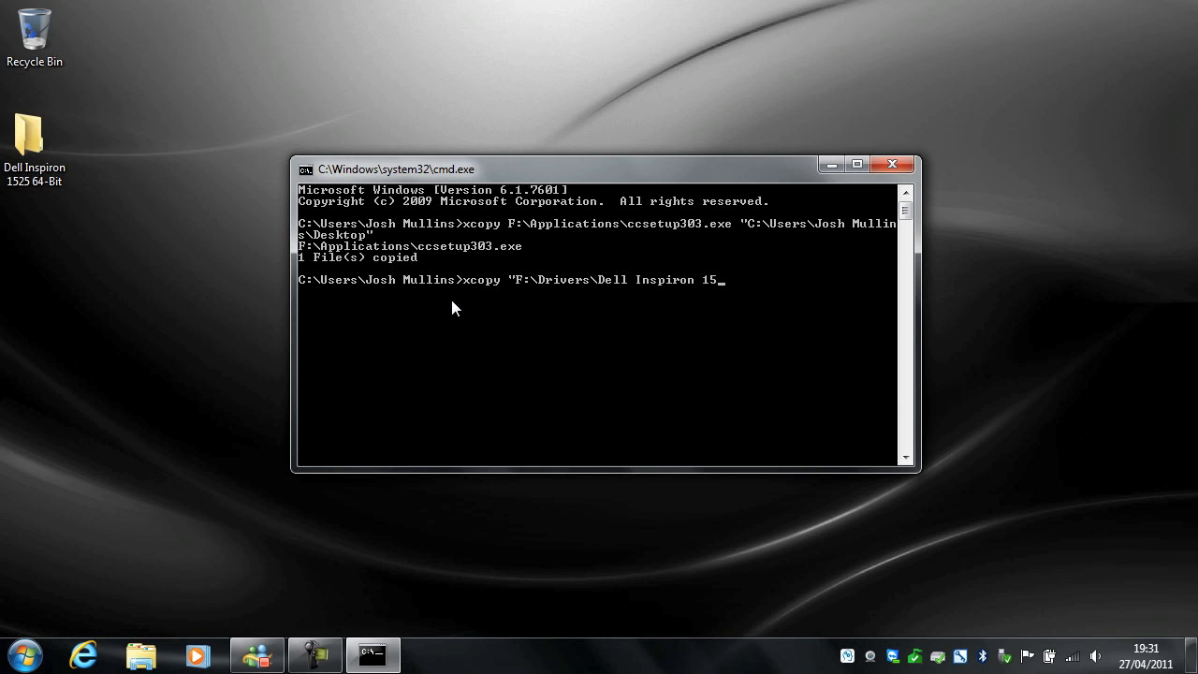
text(25)
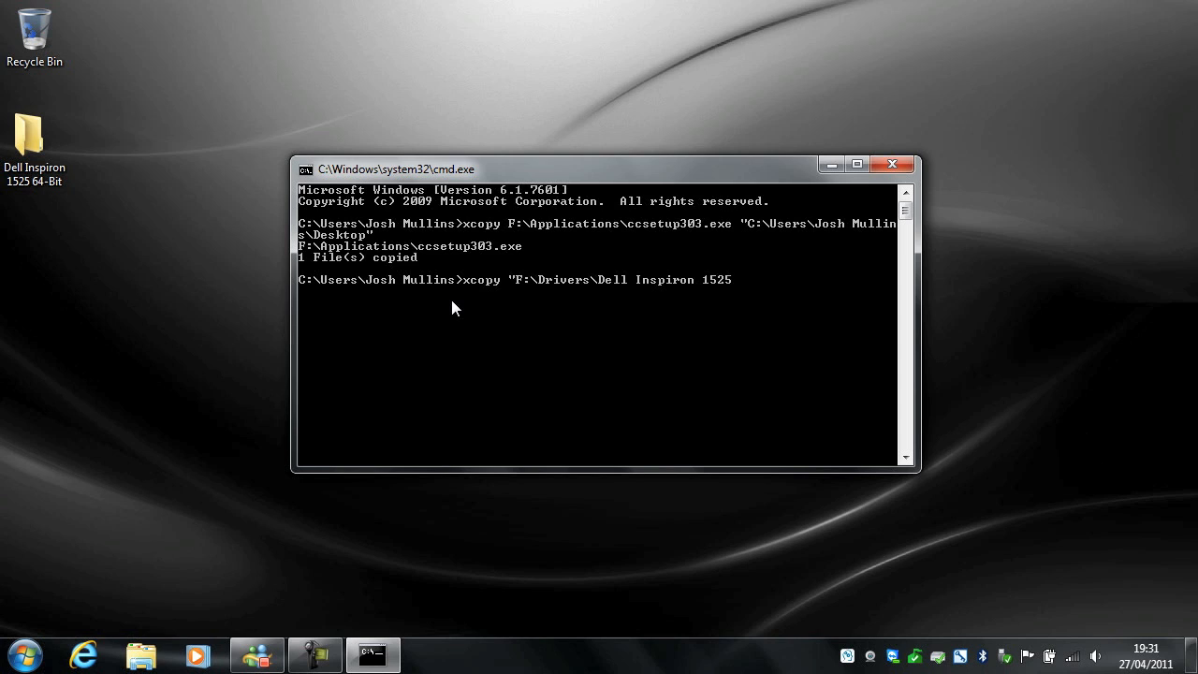
text(64-)
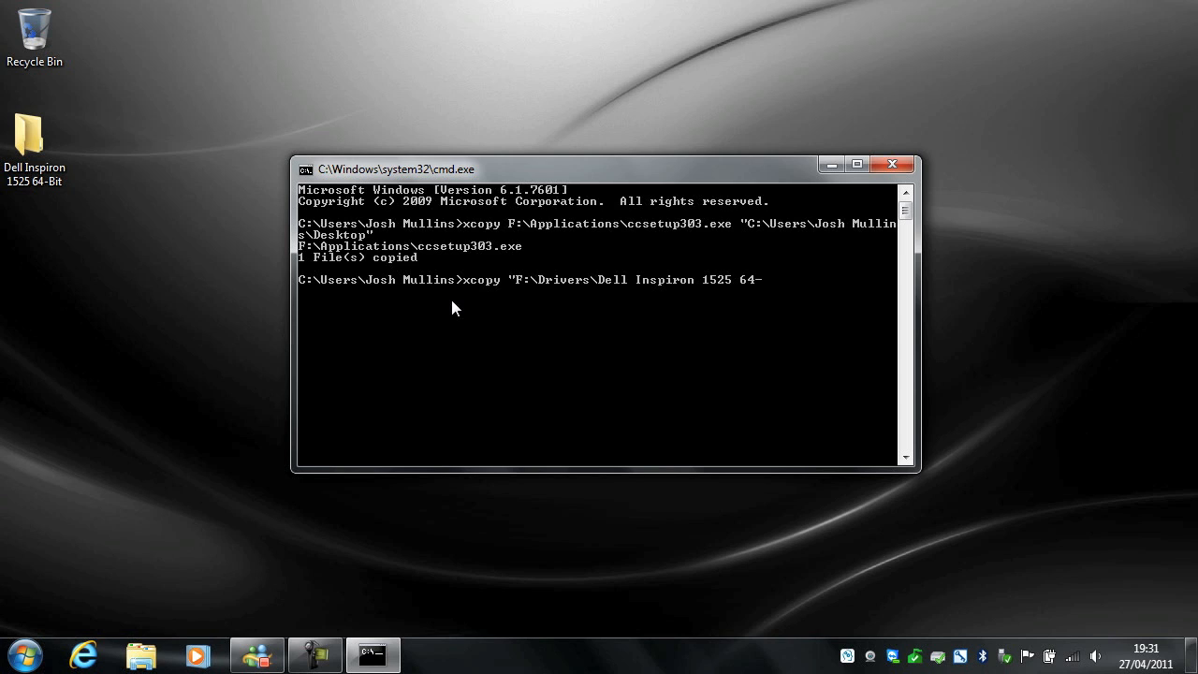
text(Bit)
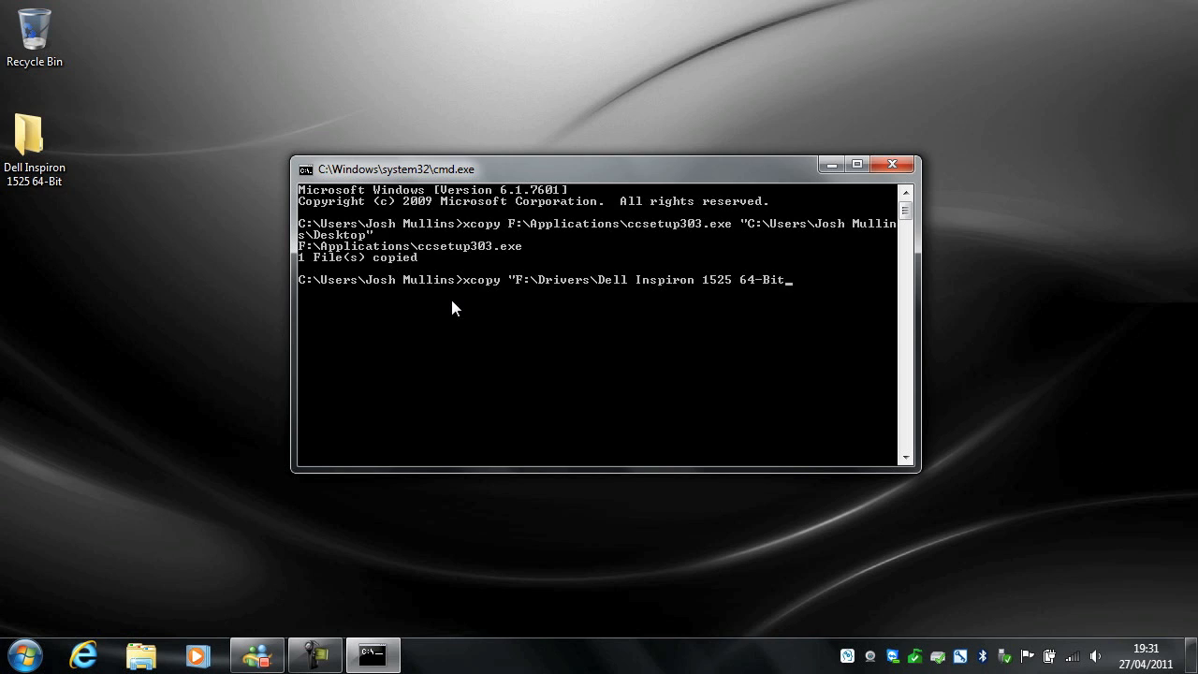
text(" ")
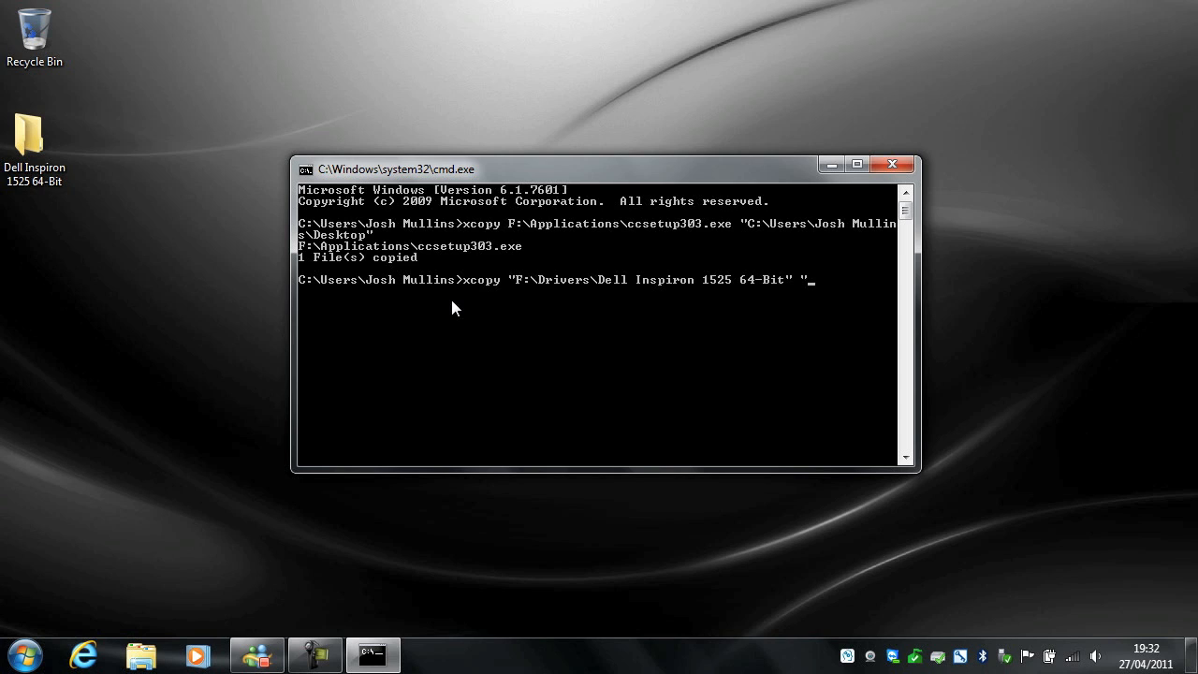
Copy the driver folder to the Desktop with /S, copying 13 files
text(C:\)
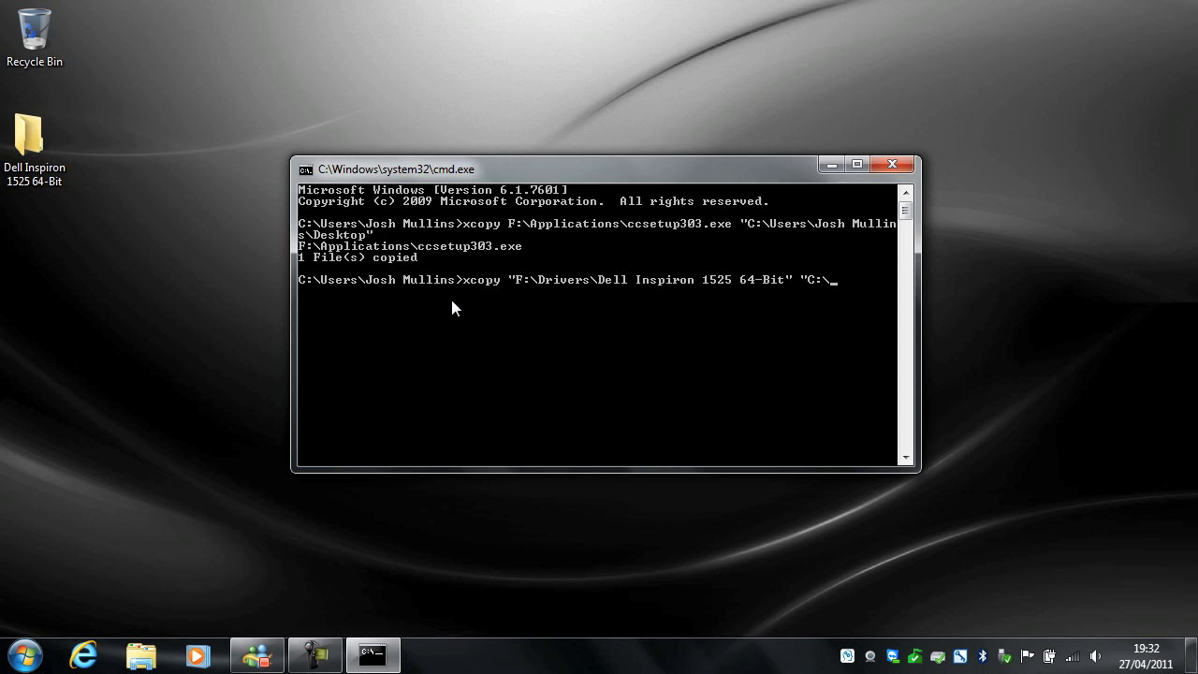
text(Users\Josh Mulli)
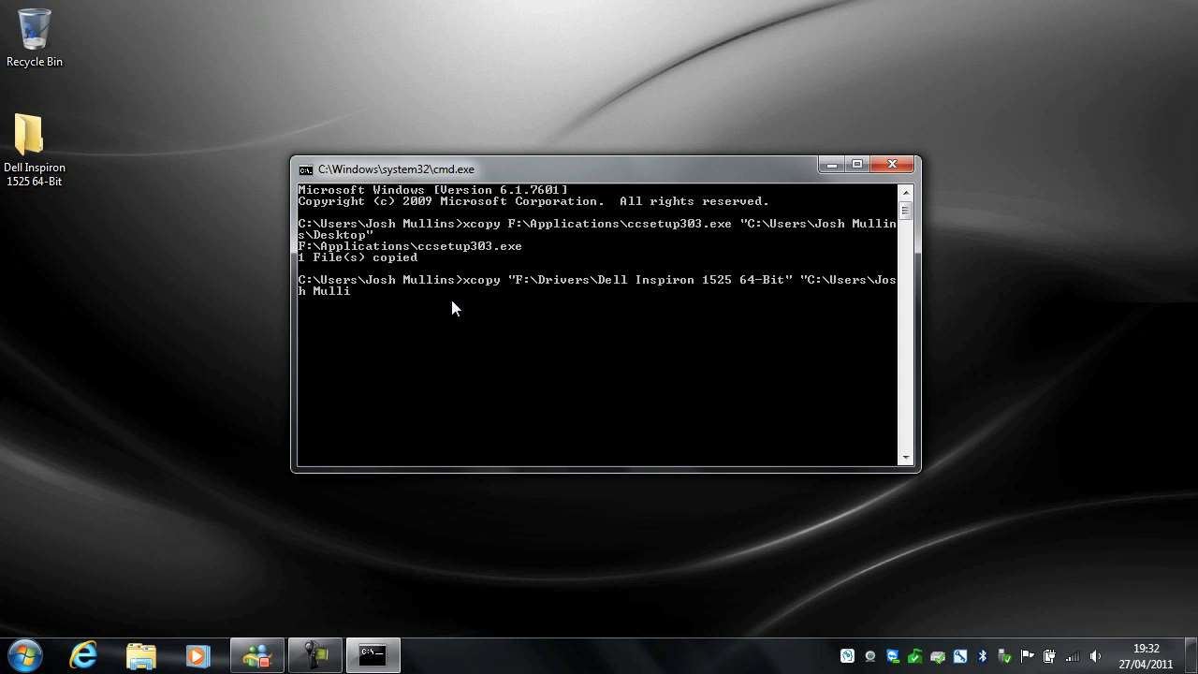
text(D)
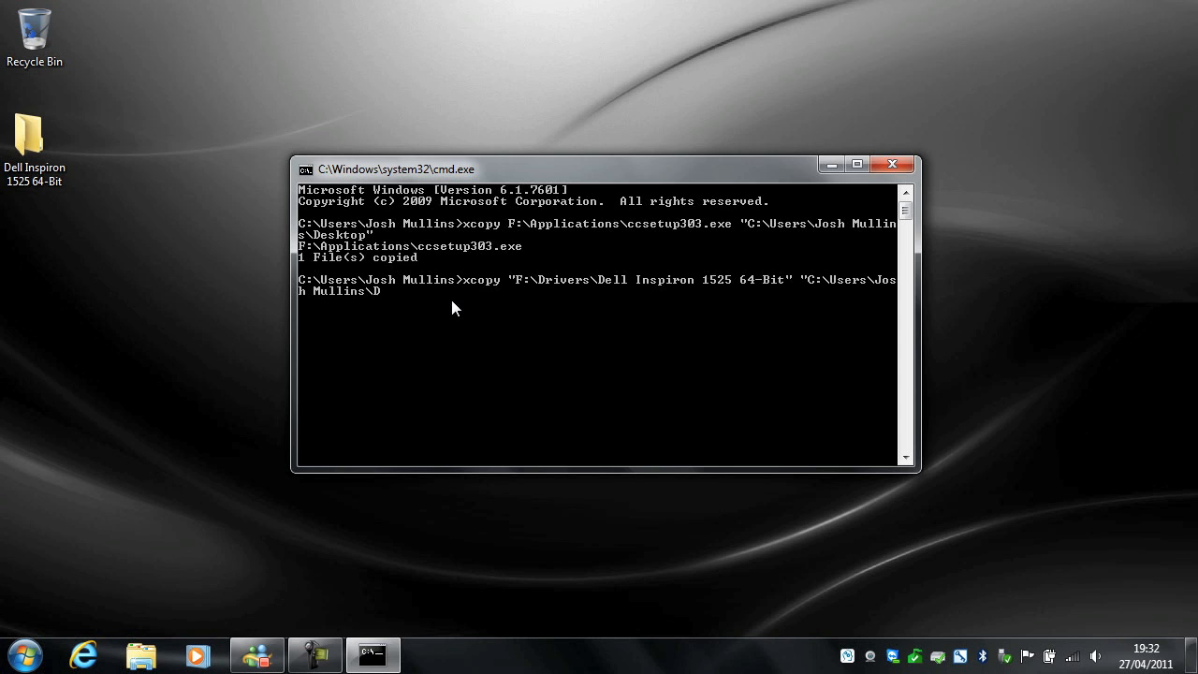
text(esktop")
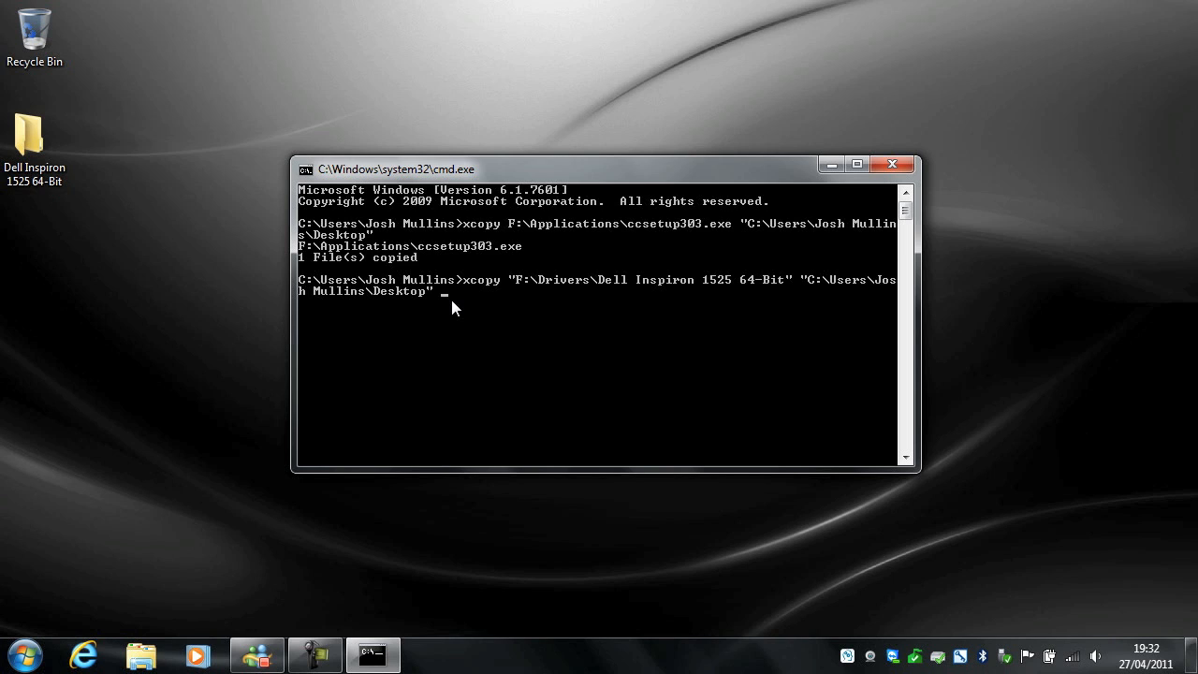
text(/)
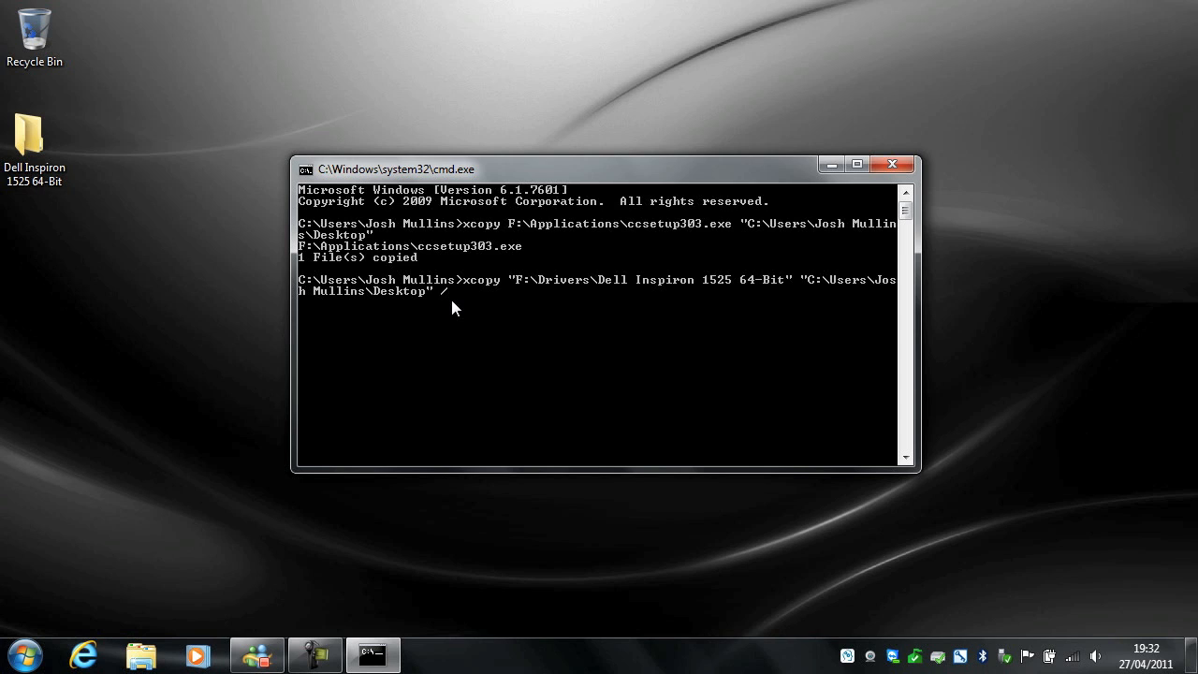
text(S)
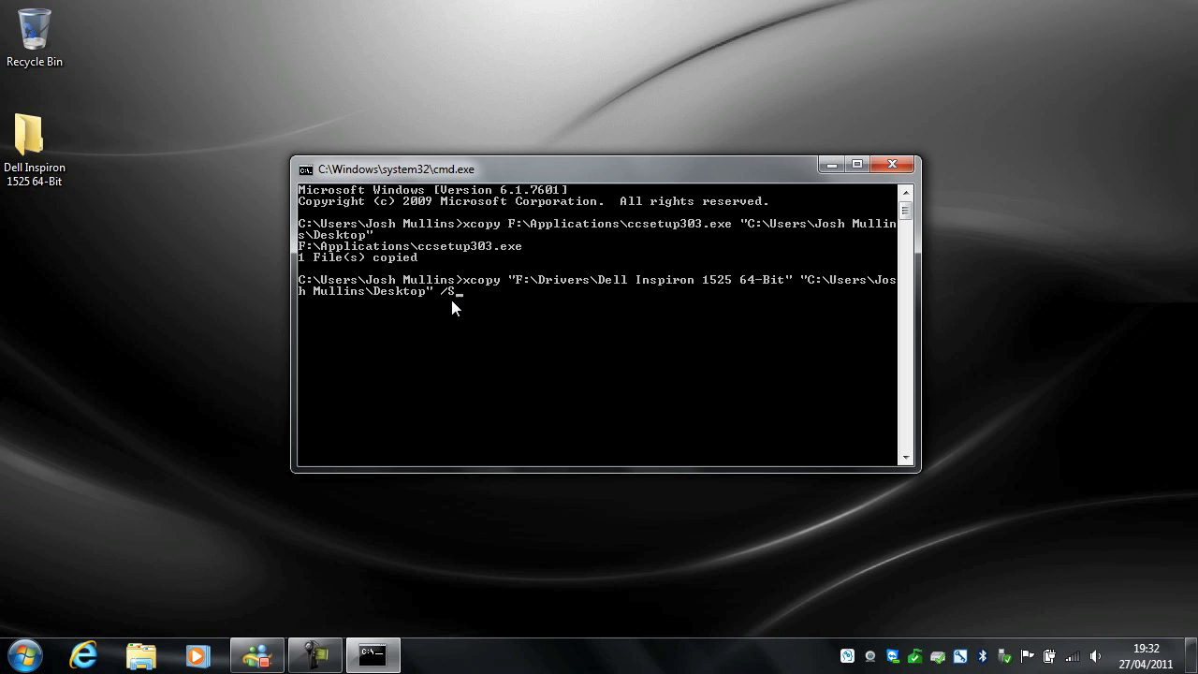
key(Return)
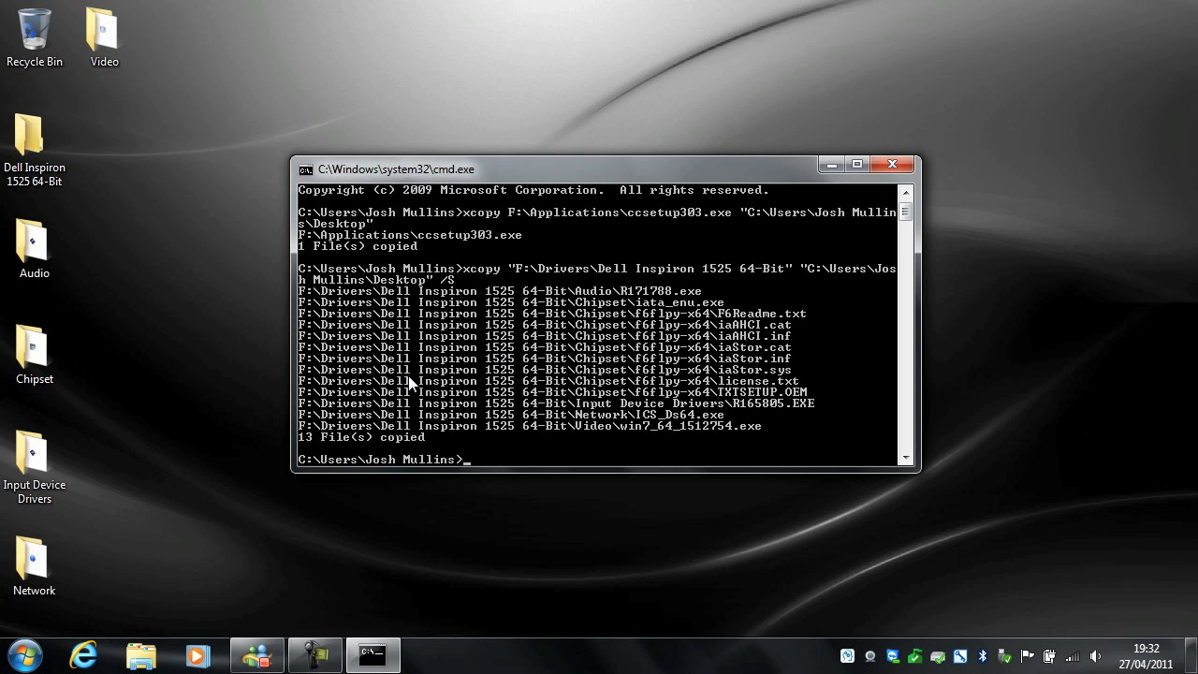
text(cls)
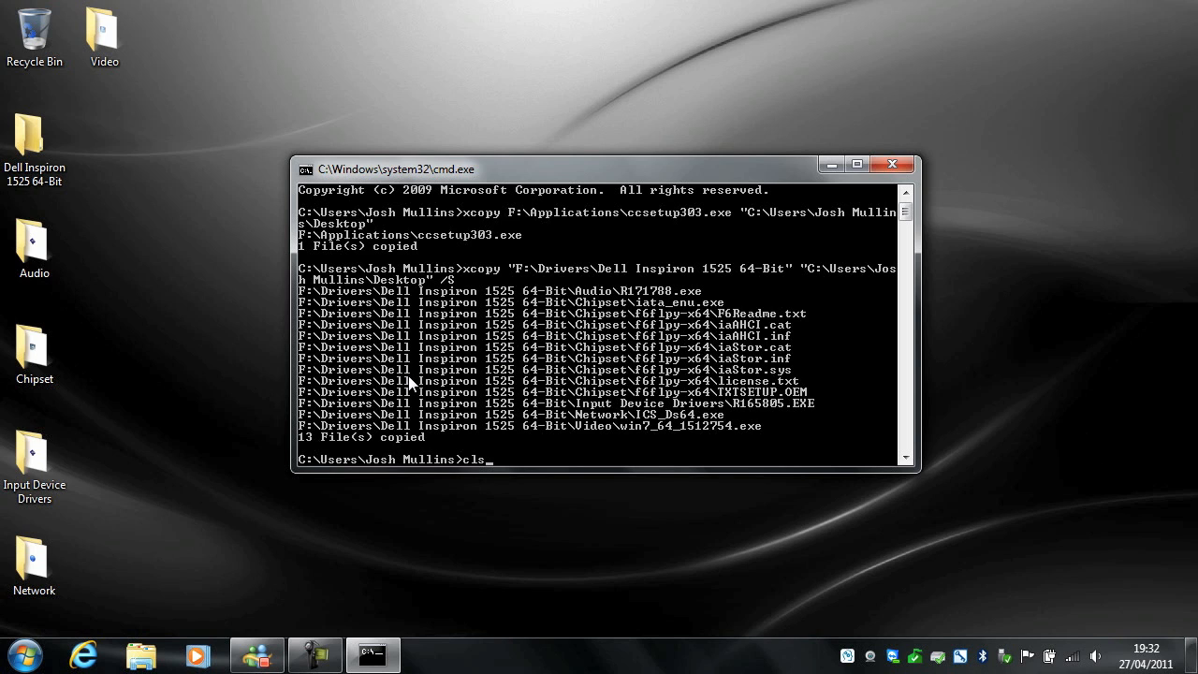
Clear the console with cls and confirm deleting the four copied driver folders
key(Return)
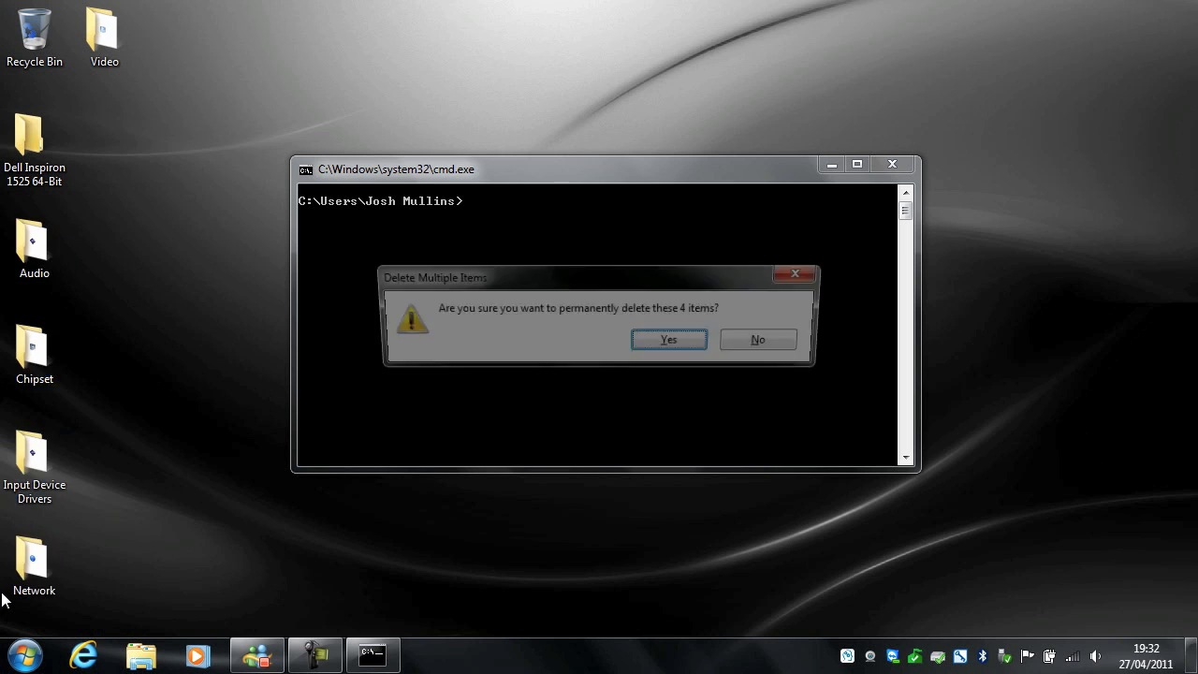
click(667, 338)
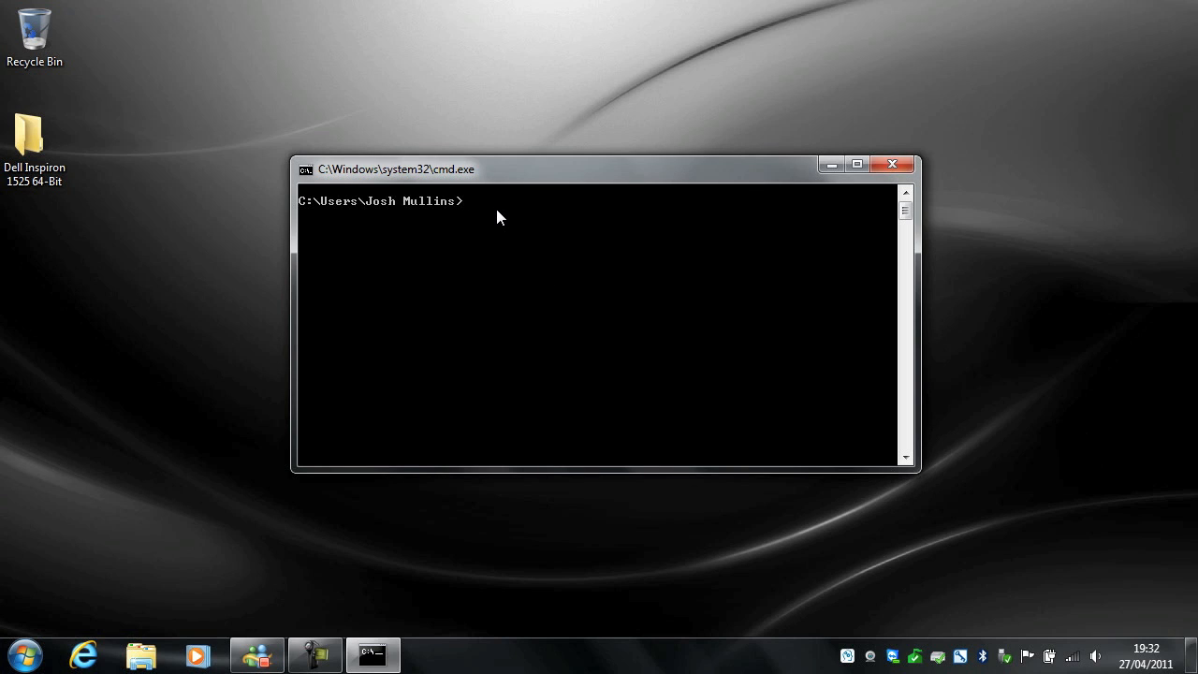
mouse_move(497, 229)
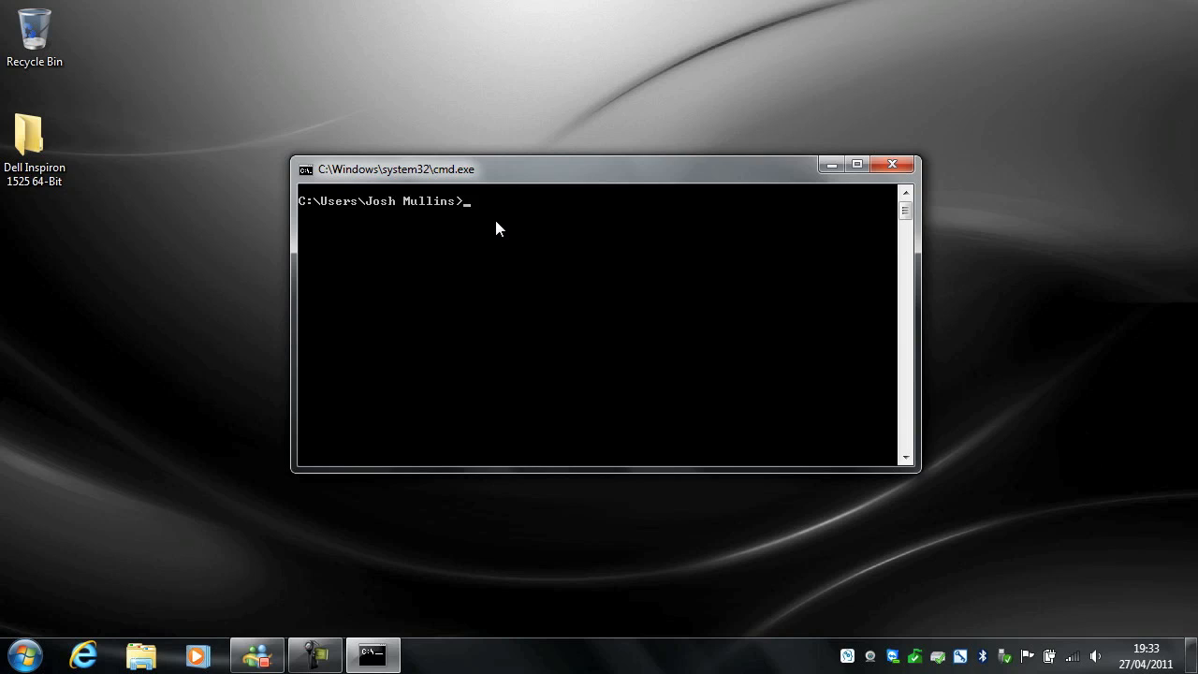
Type xcopy with network source \\wthd-dc-1\shared\demo.iso
text(x)
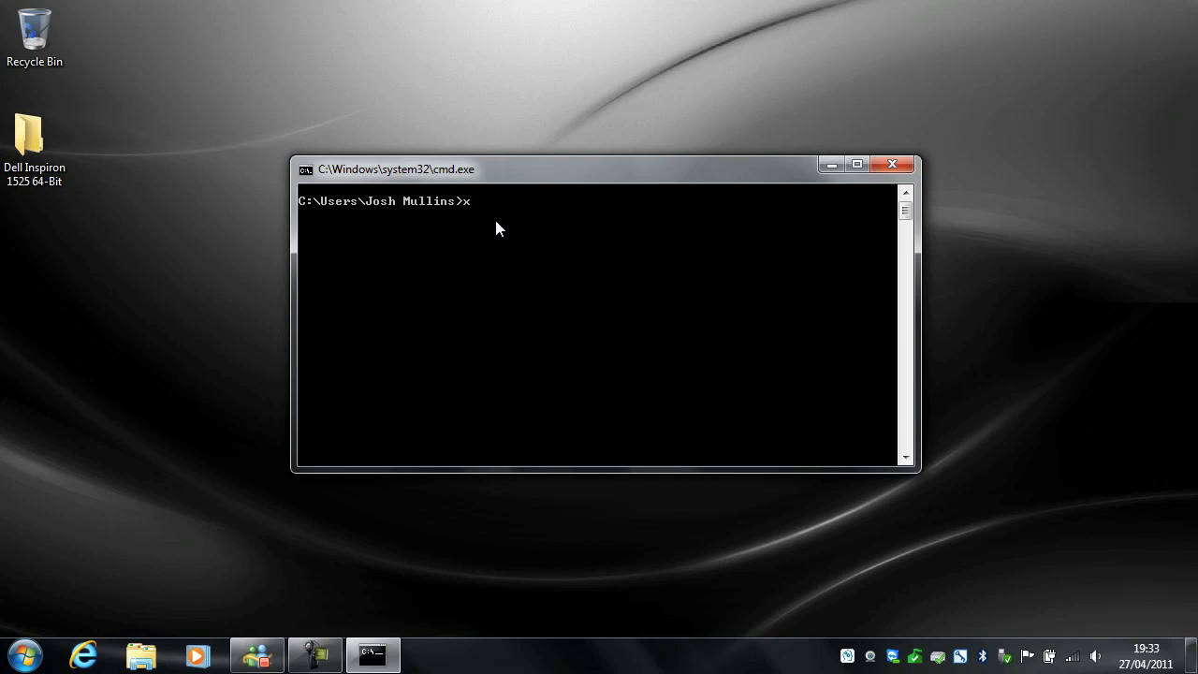
text(copy)
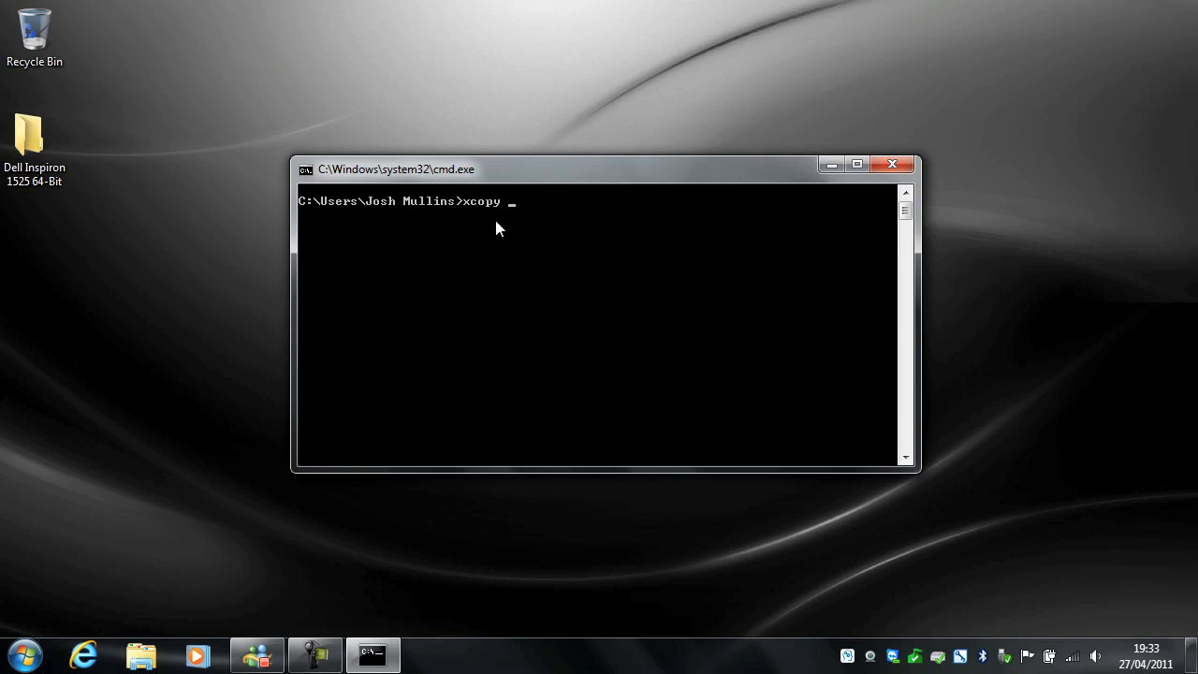
text(\\)
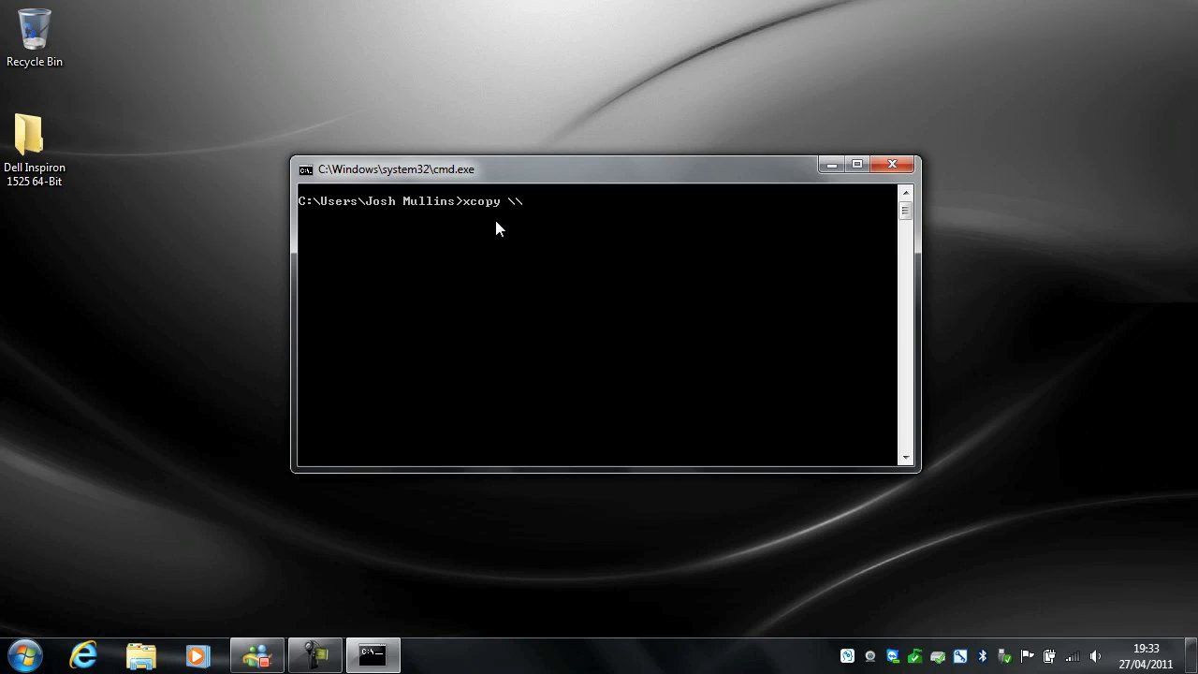
text(wthd)
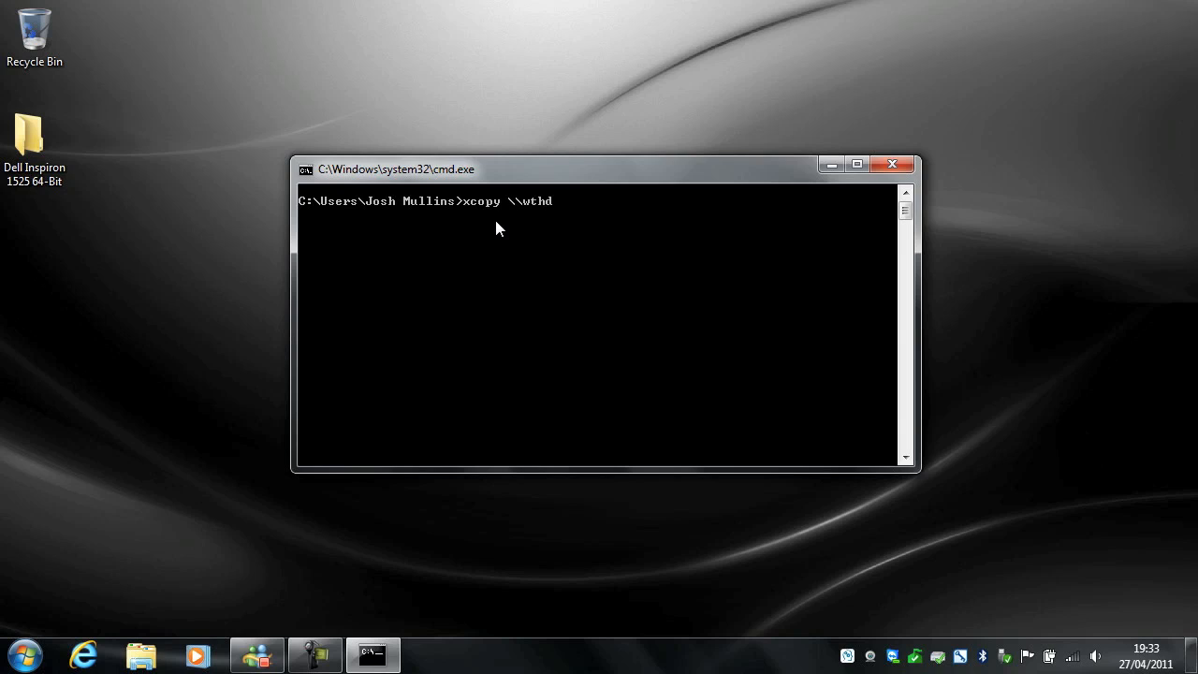
text(-dc-1)
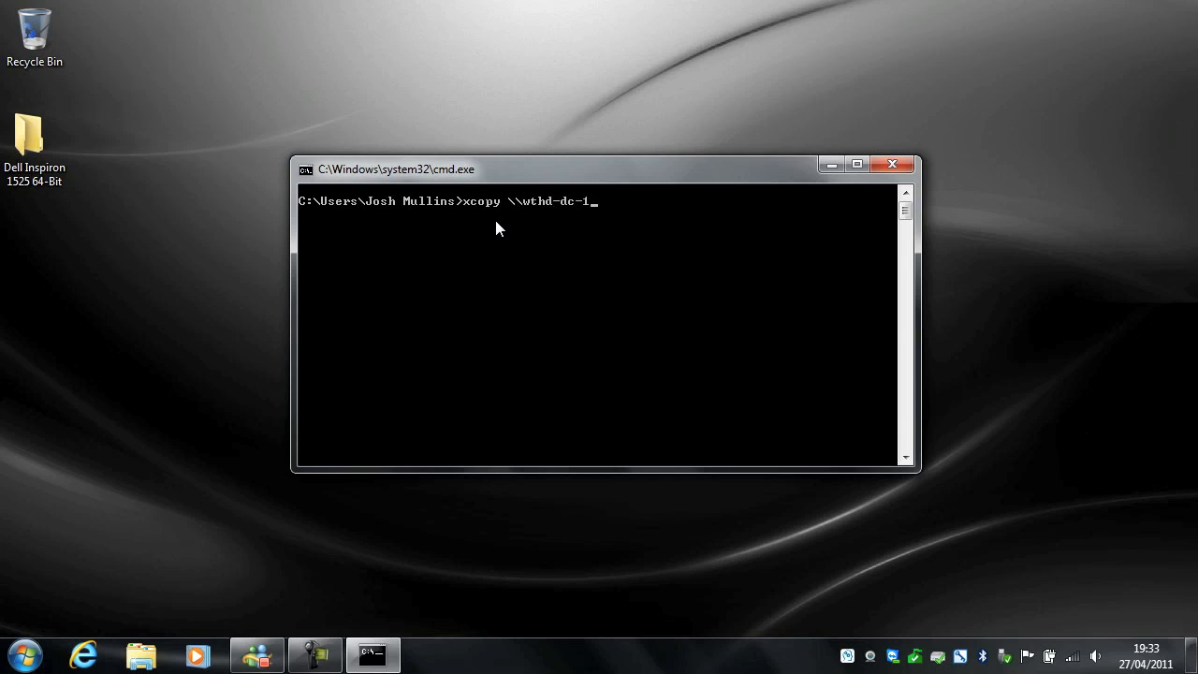
text(\shared)
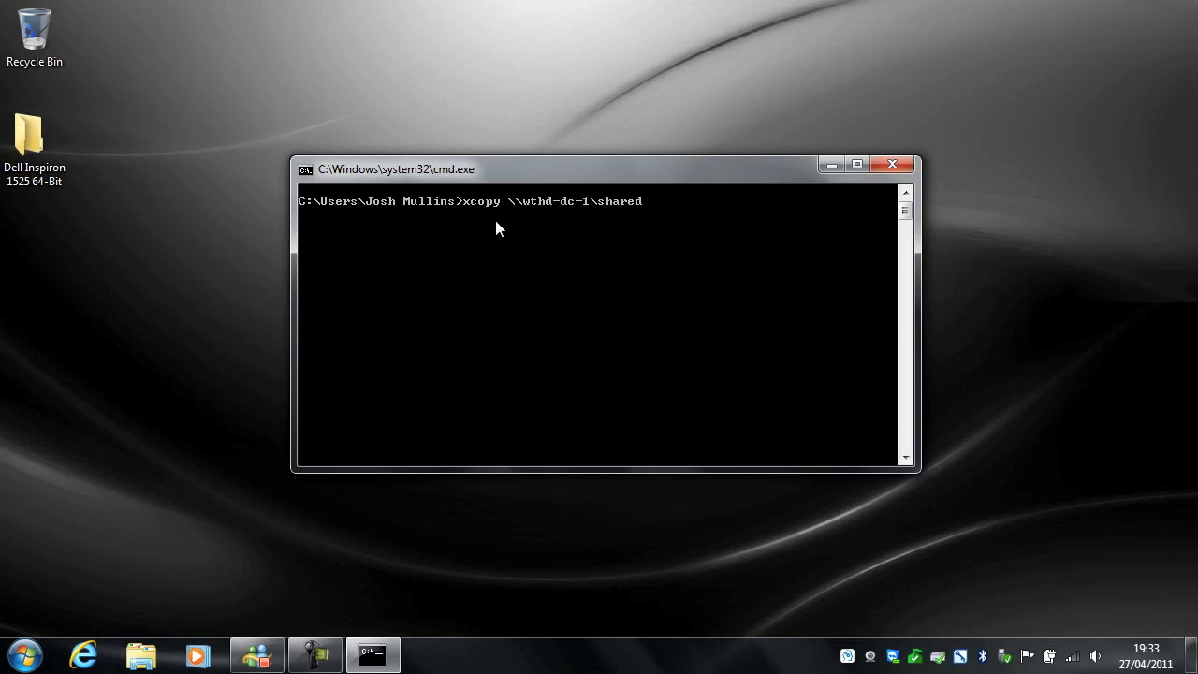
text(\)
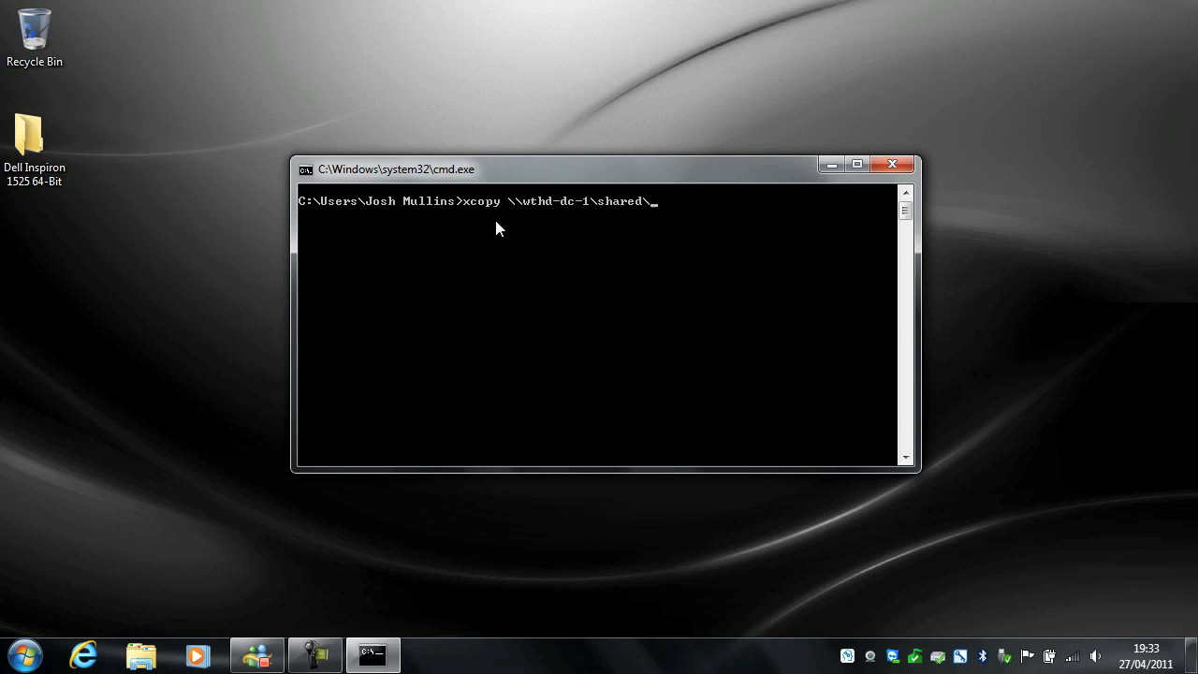
text(tes)
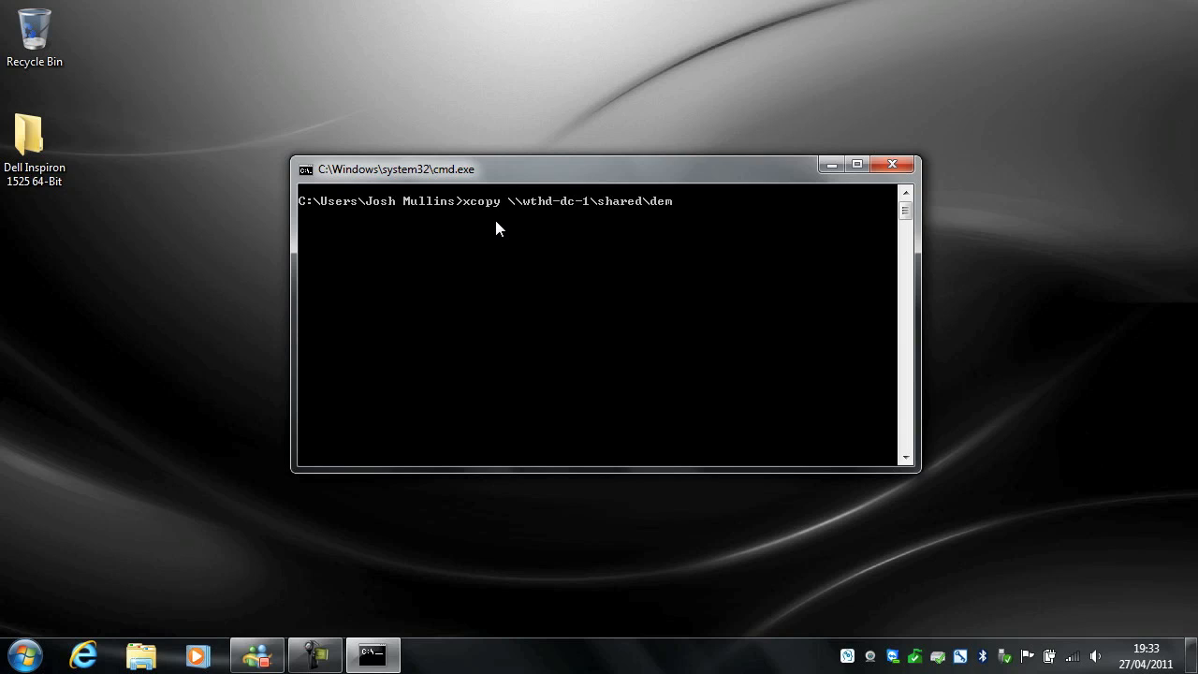
text(o.iso ")
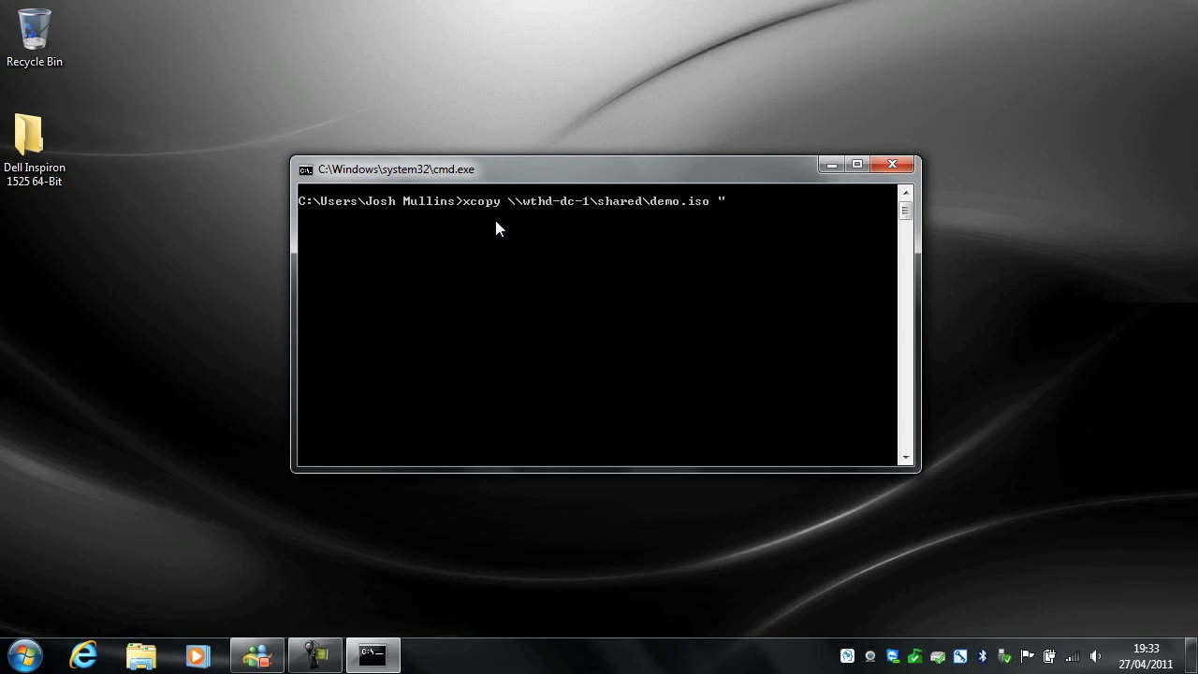
Add the Josh Mullins Desktop path as destination and run the copy
text(C:\Users)
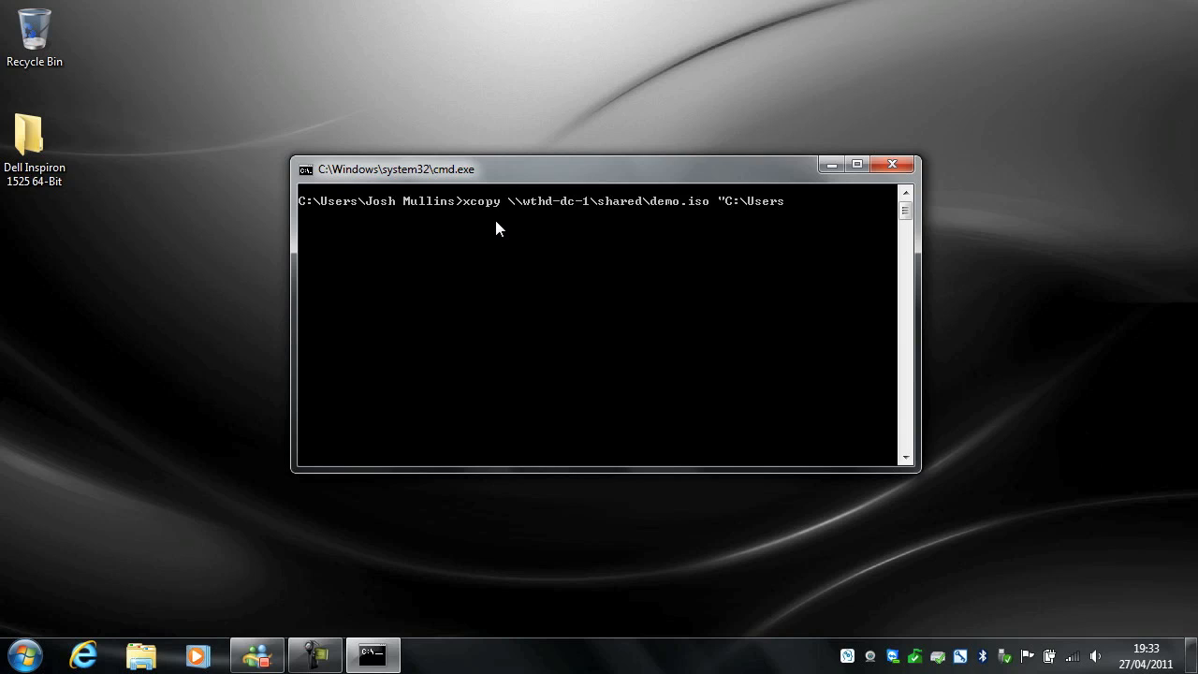
text(\)
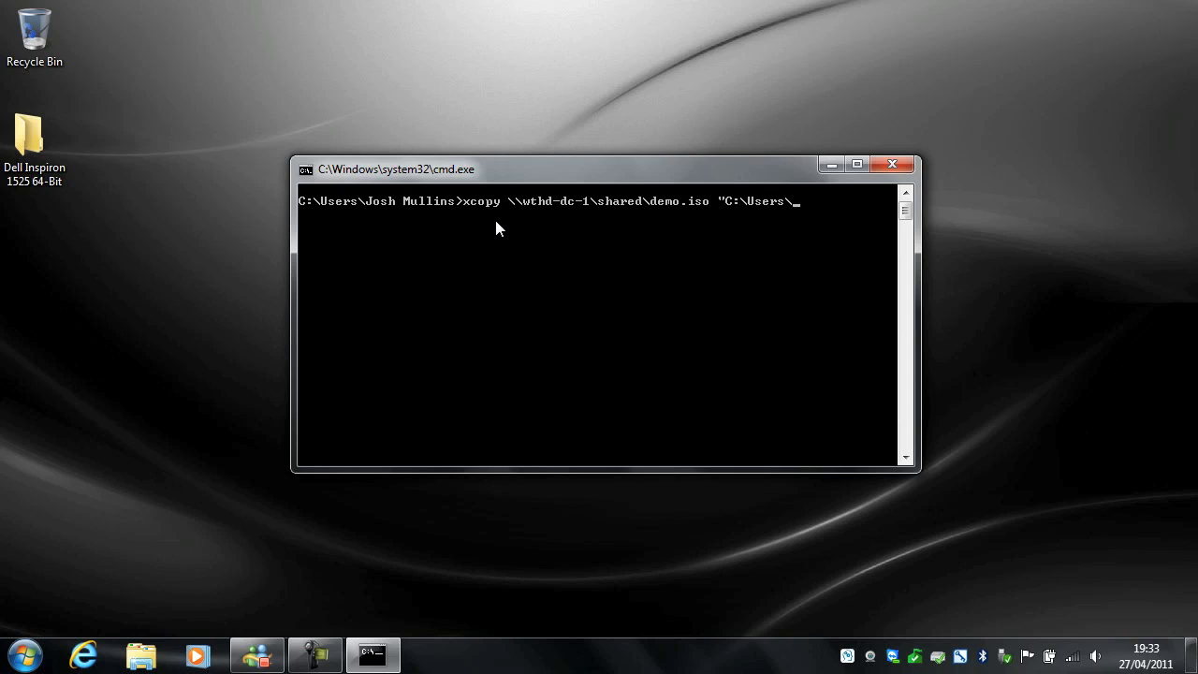
text(Josh)
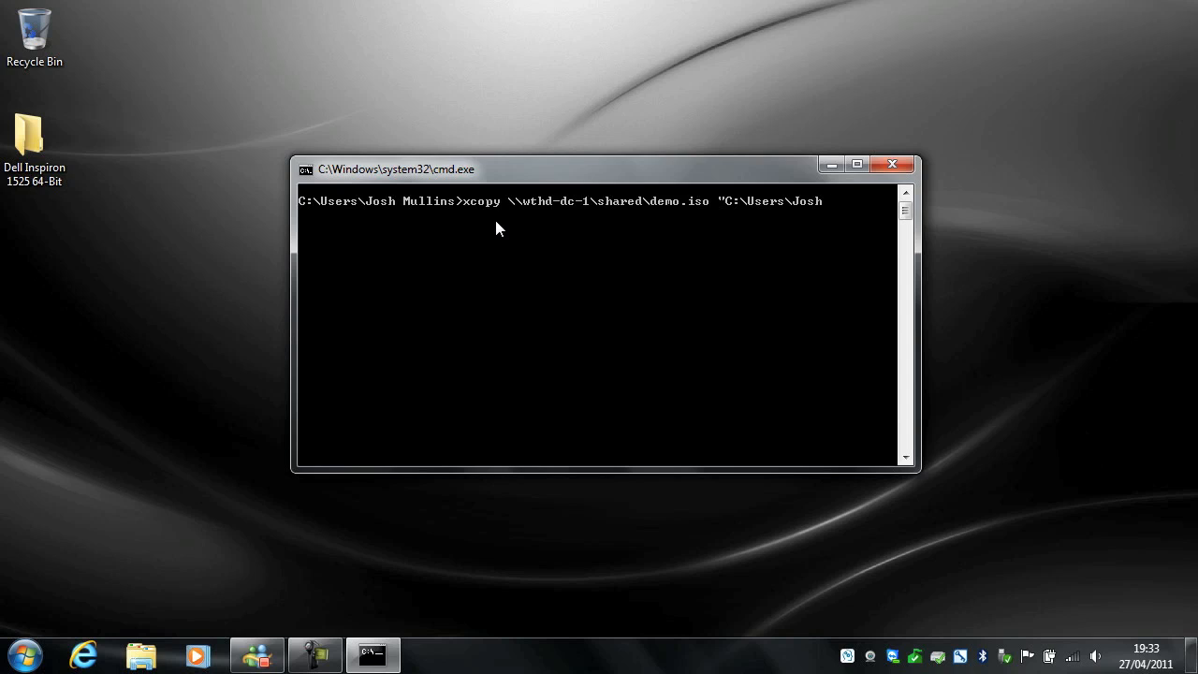
text(Mullins)
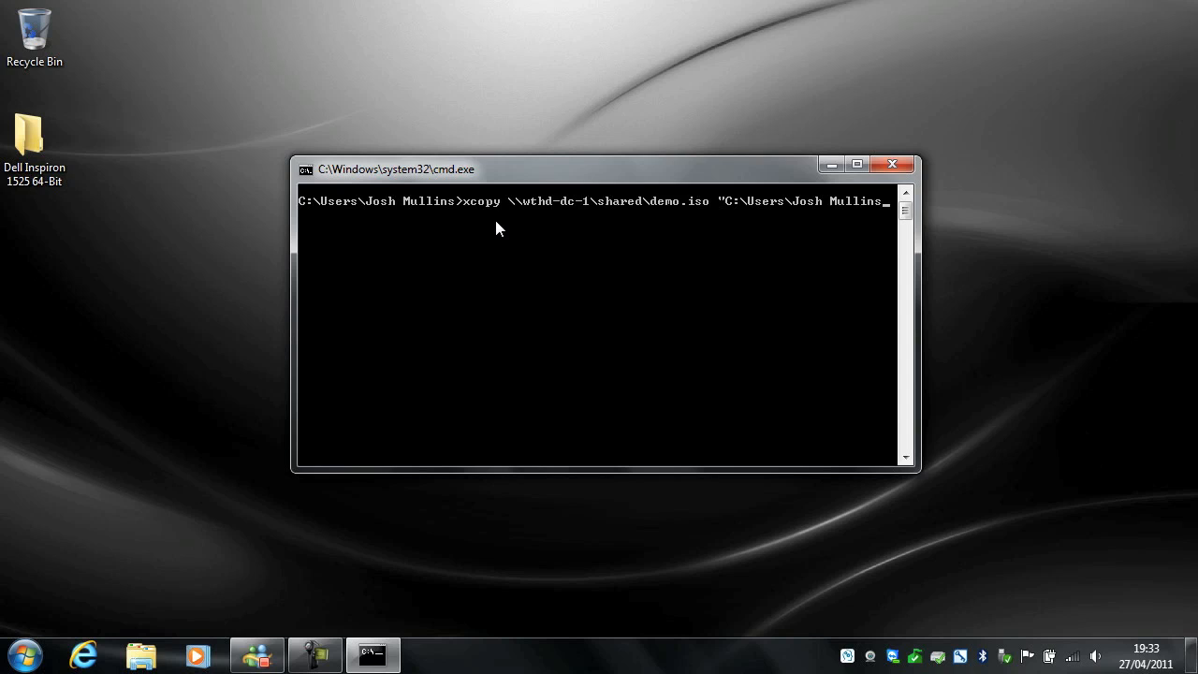
text(Desktop)
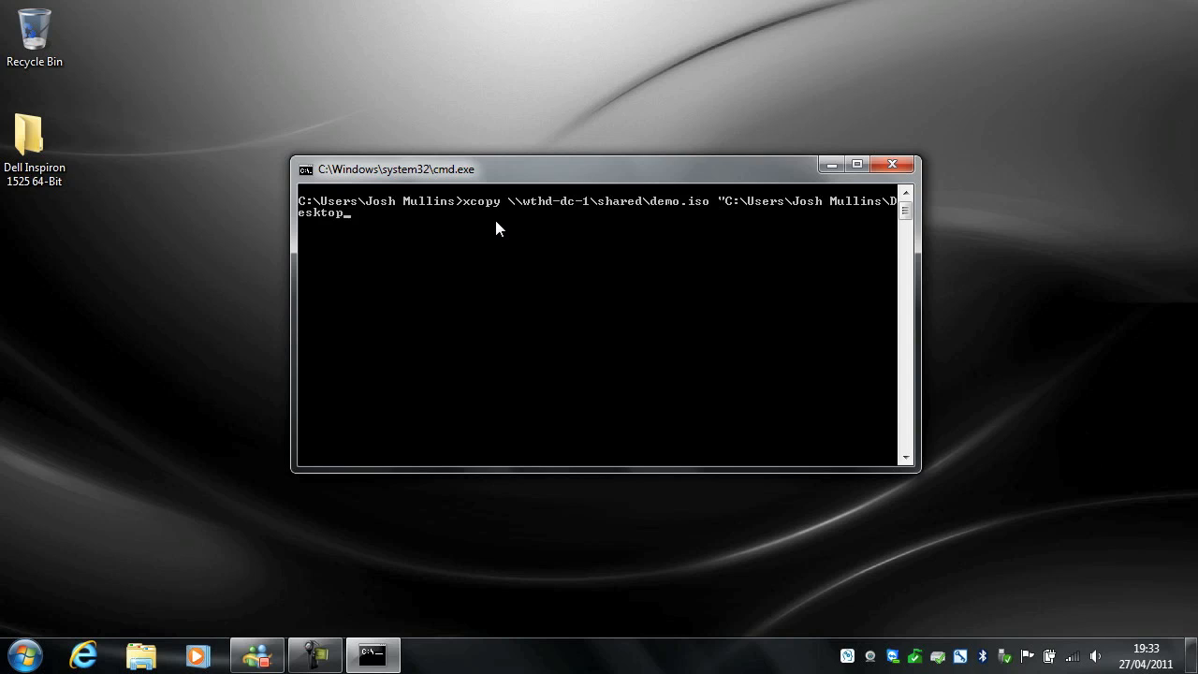
text(")
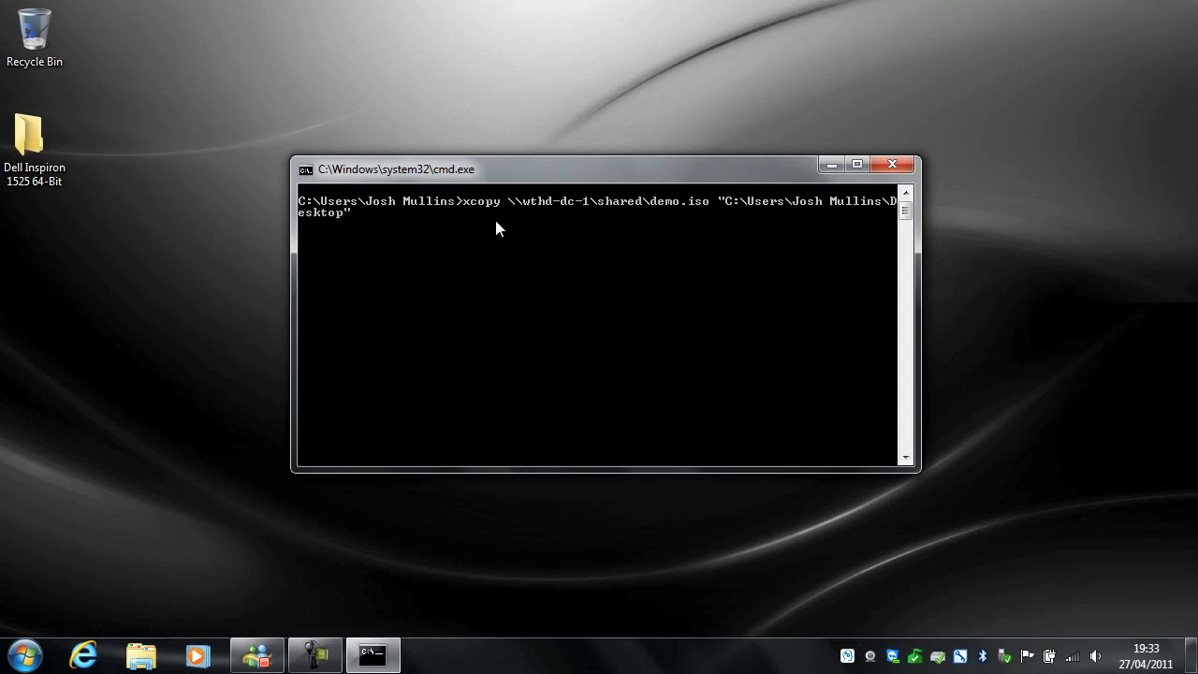
key(Return)
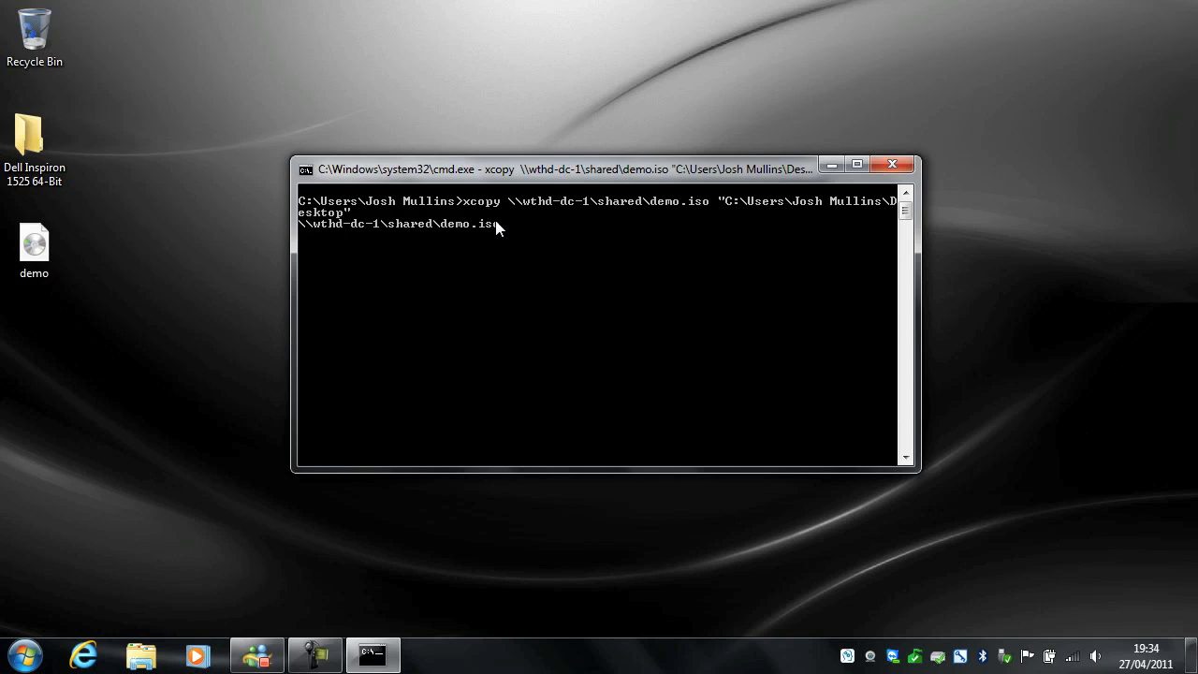
Wait for xcopy to report '1 File(s) copied' and return a fresh prompt
key(Return)
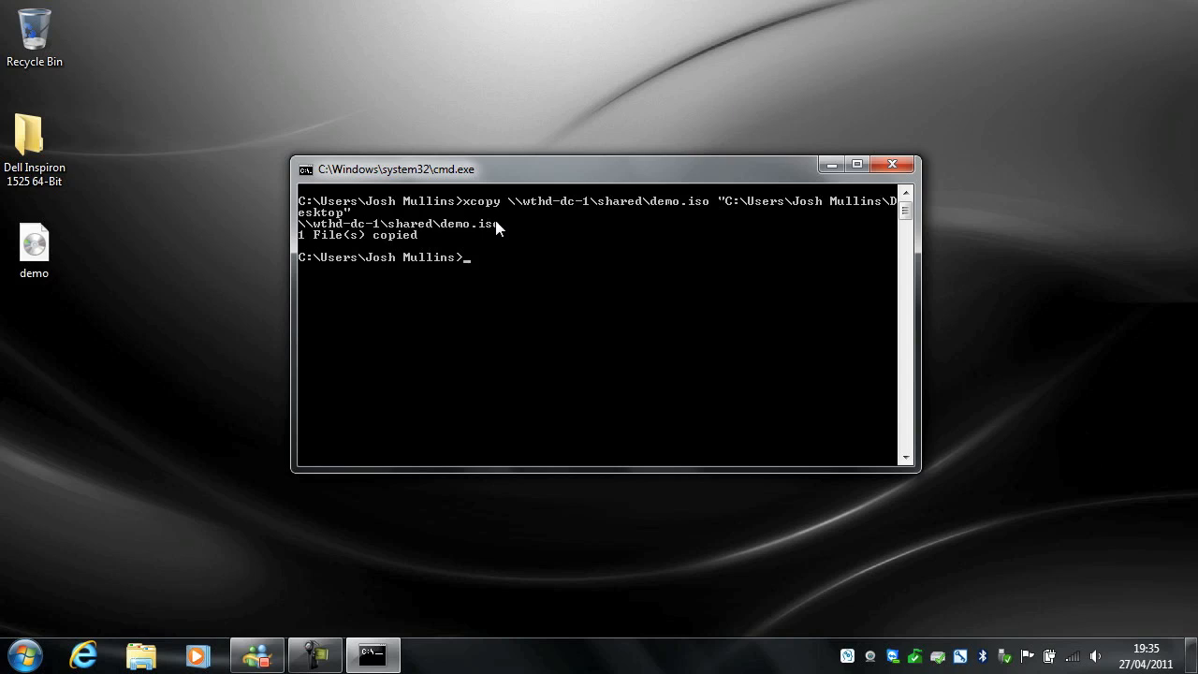
Delete demo.iso from Josh Mullins' Desktop with a del command
text(d)
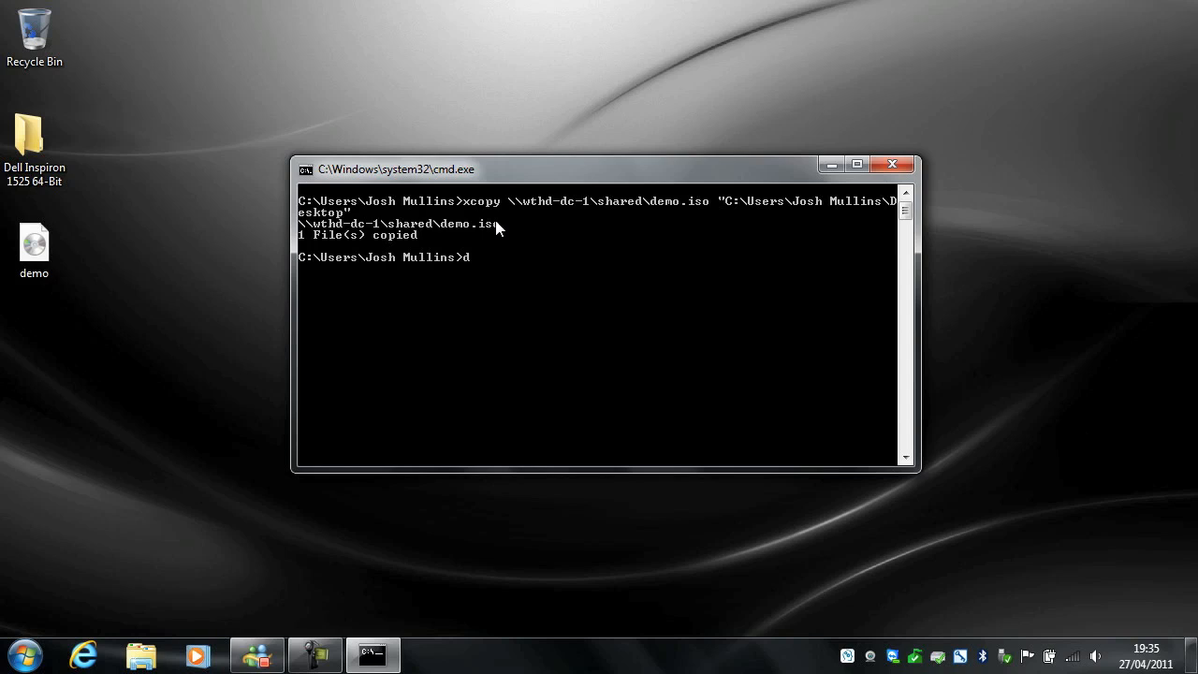
text(el)
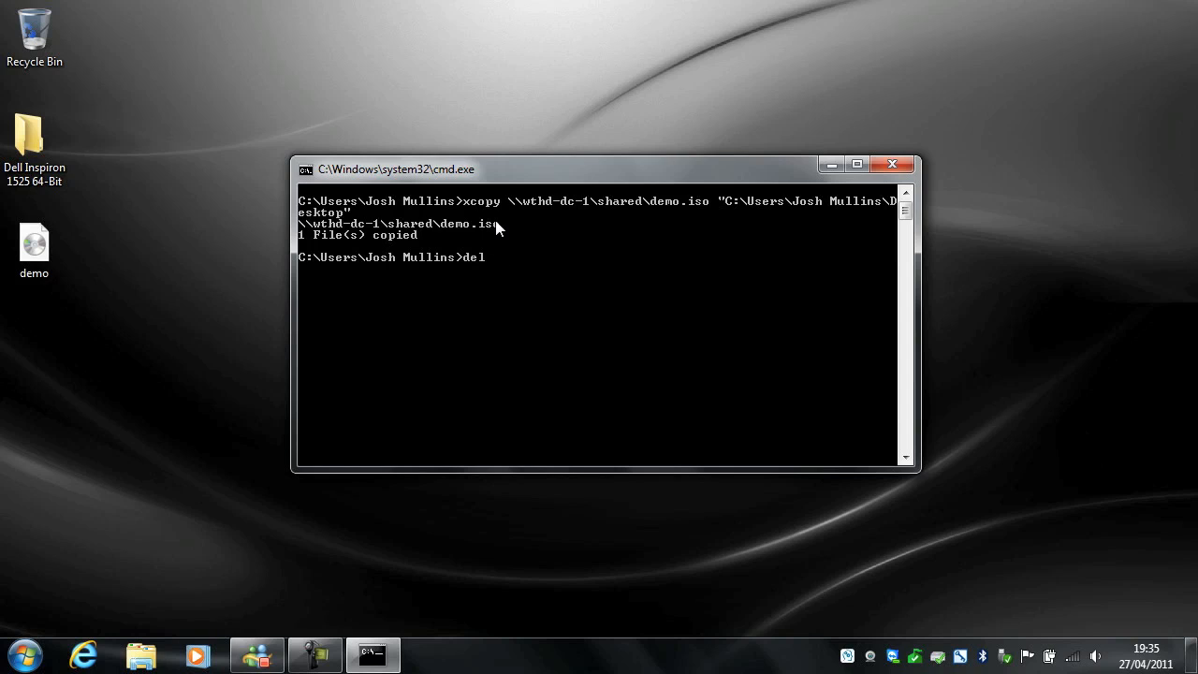
text(")
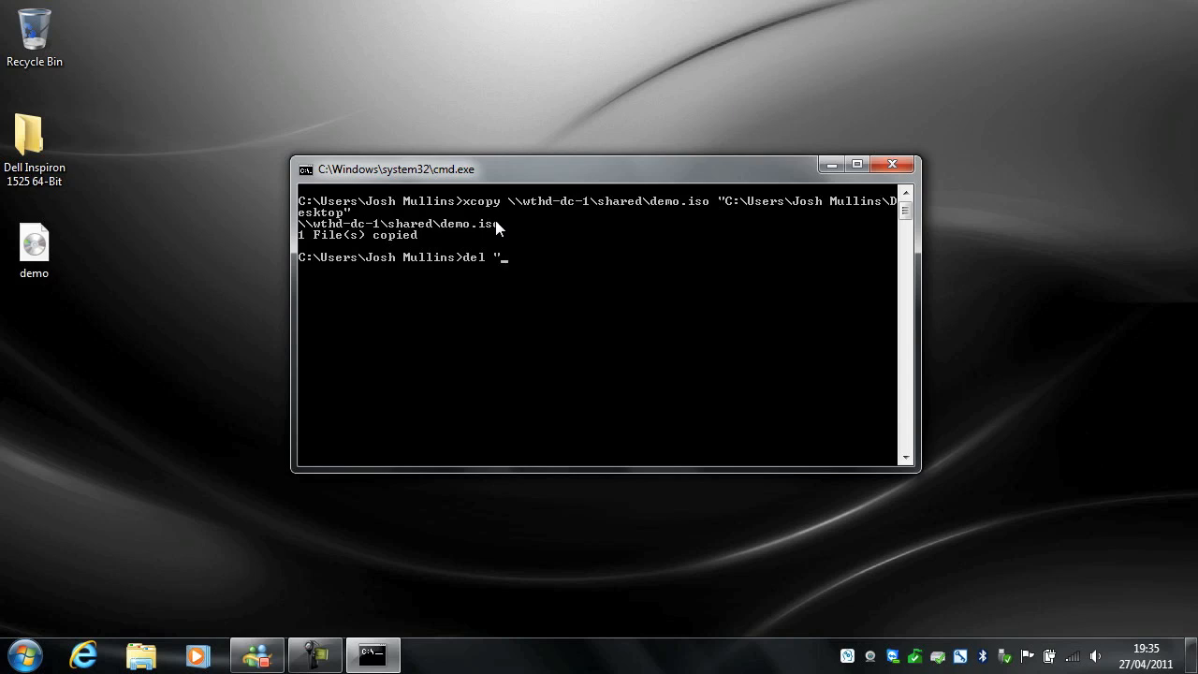
text(C:\)
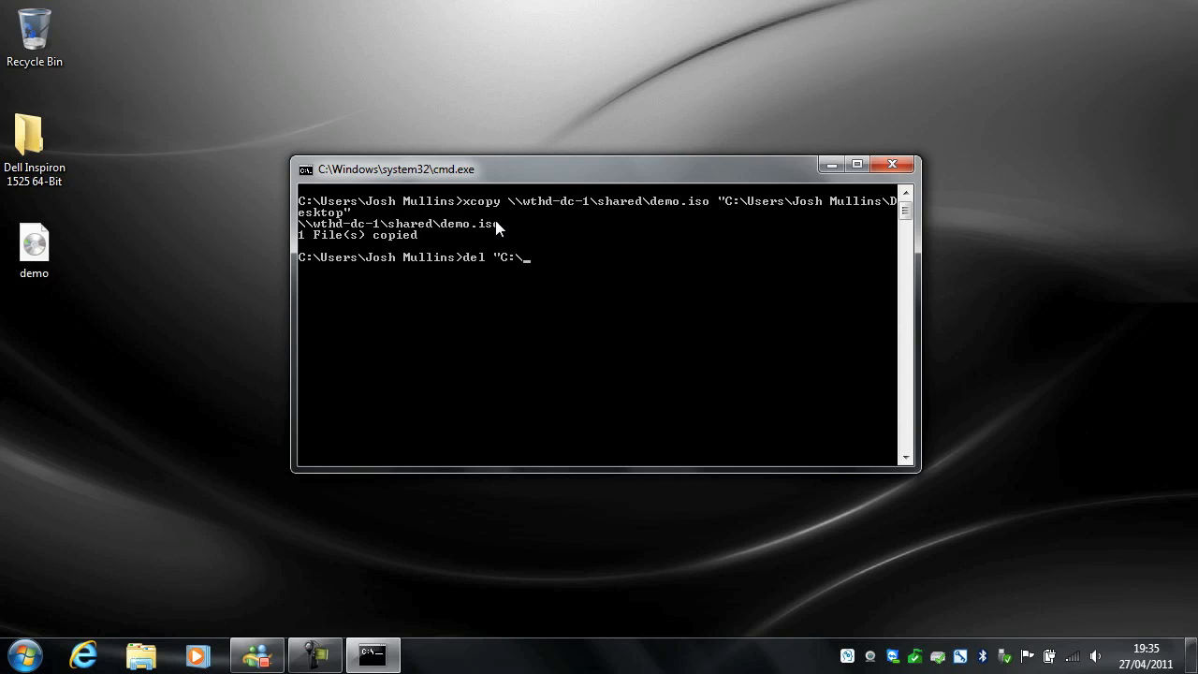
text(Users\J)
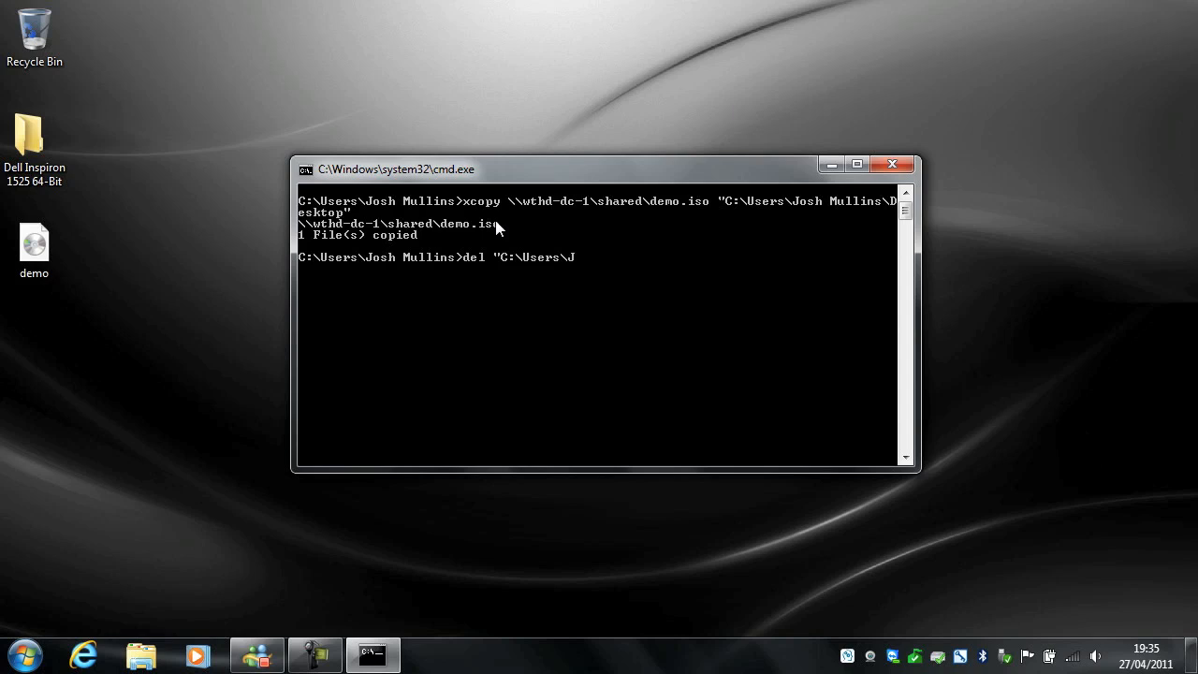
text(osh Mullins\Deskt)
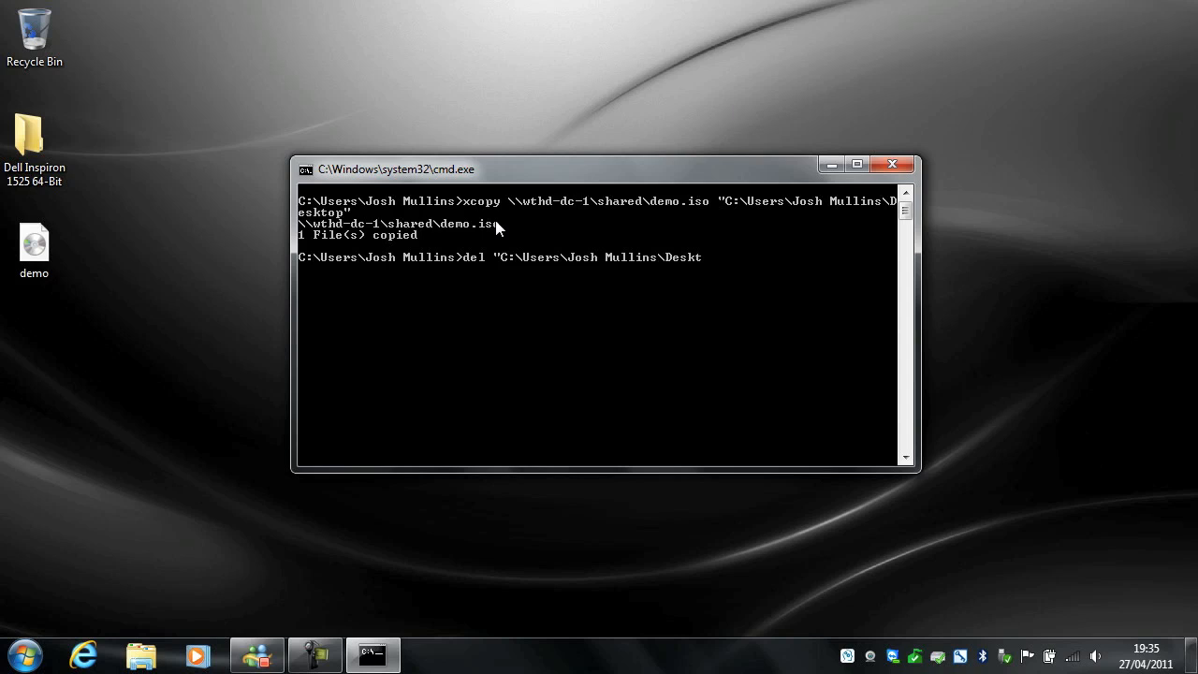
text(op\)
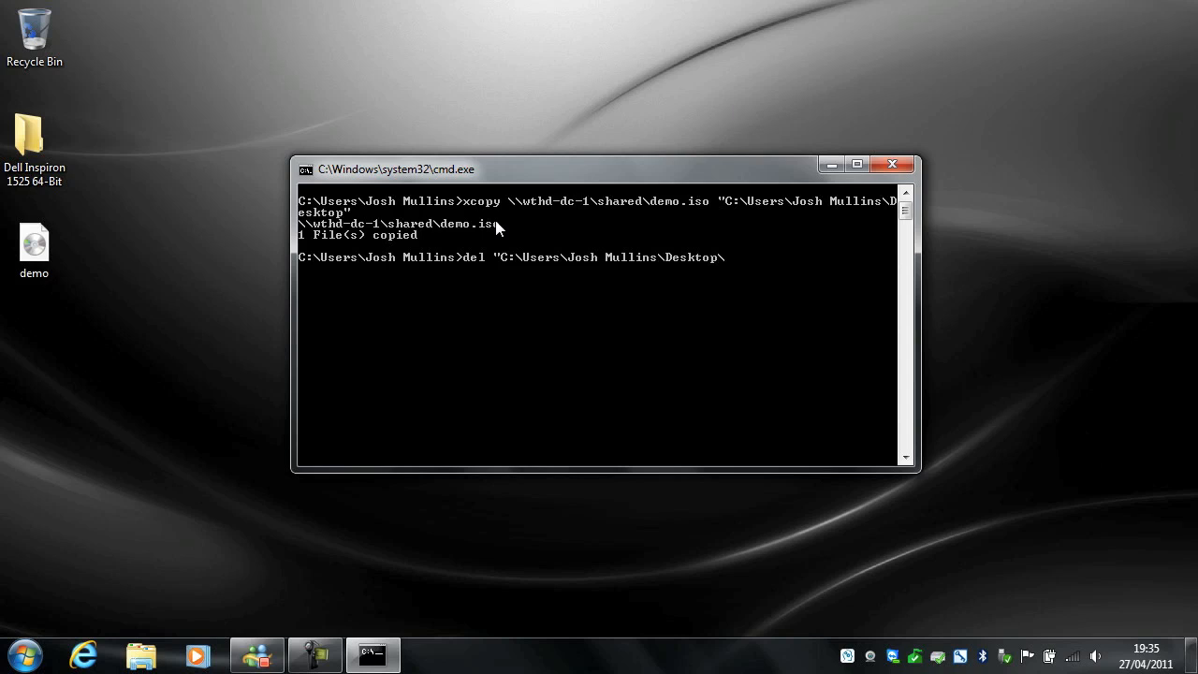
text(demo.)
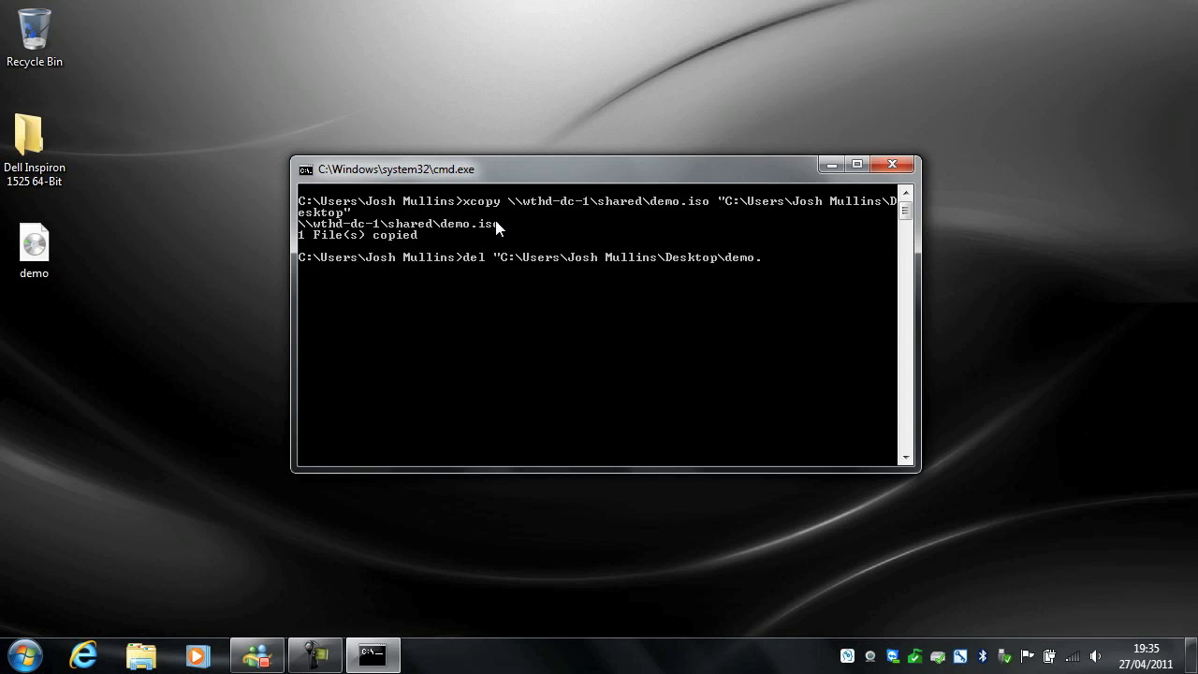
key(Return)
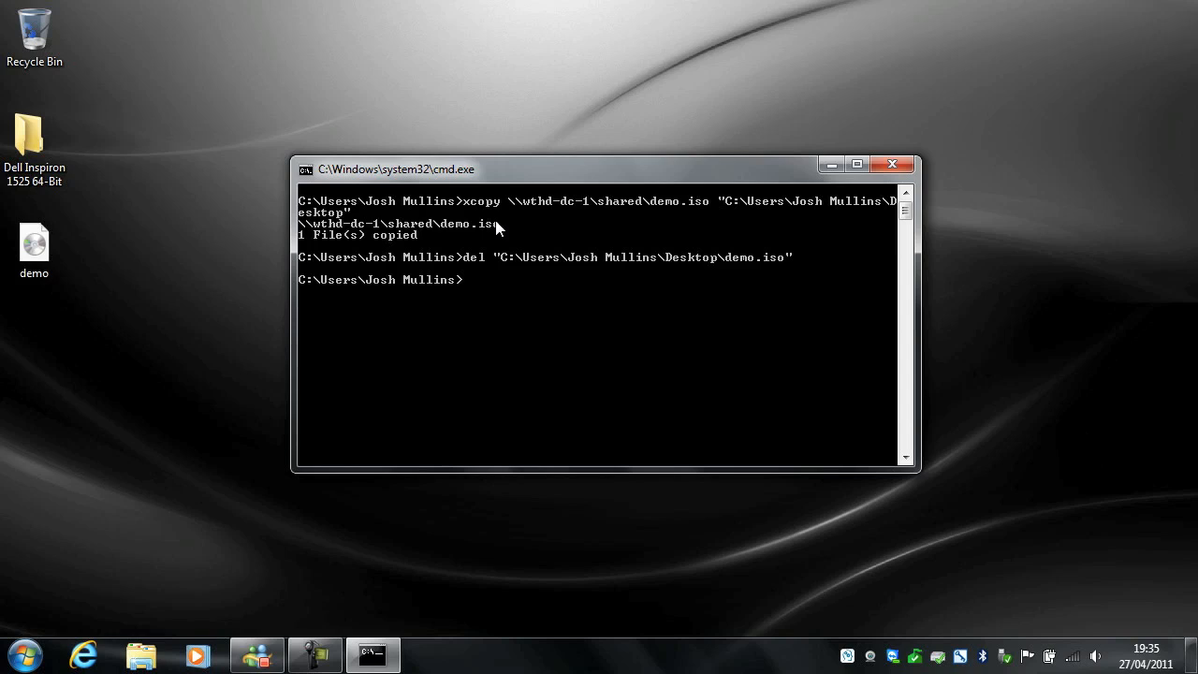
text(cls)
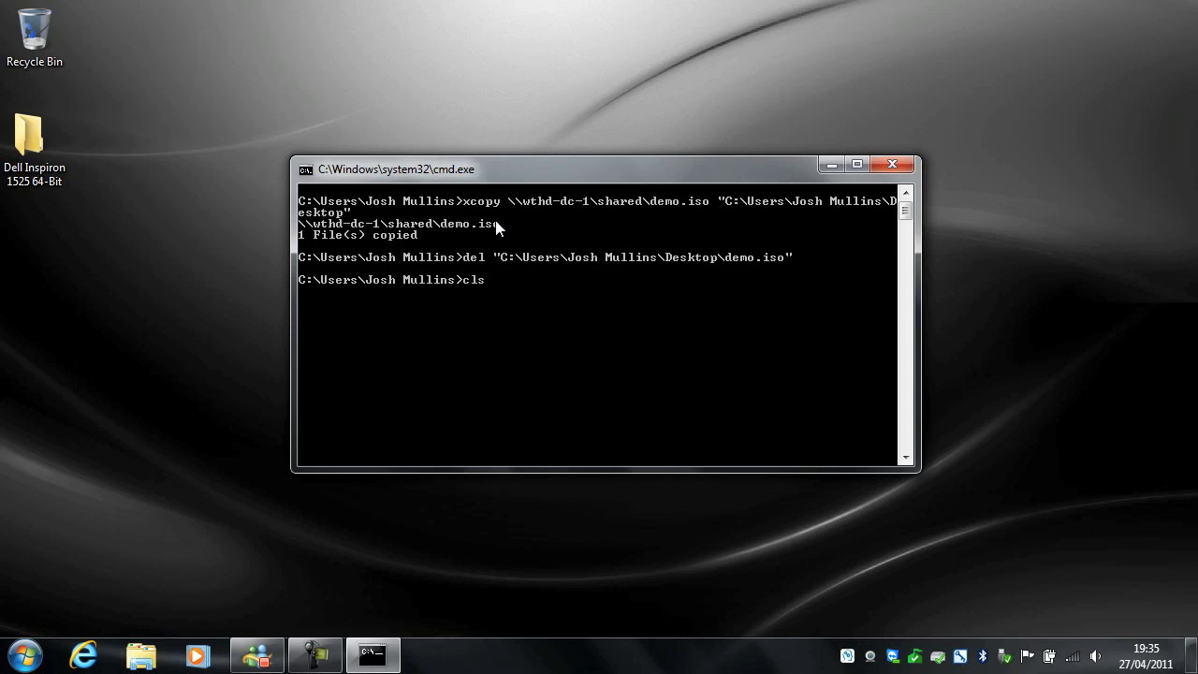